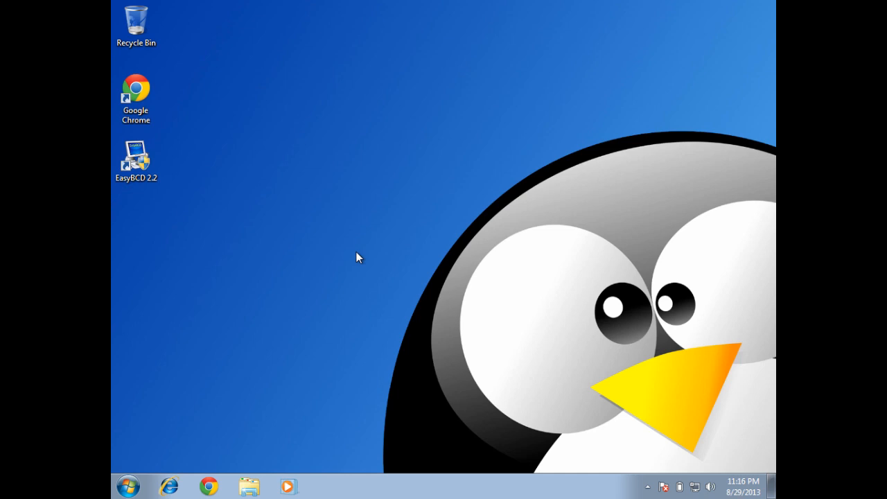
pyautogui.moveTo(260, 401)
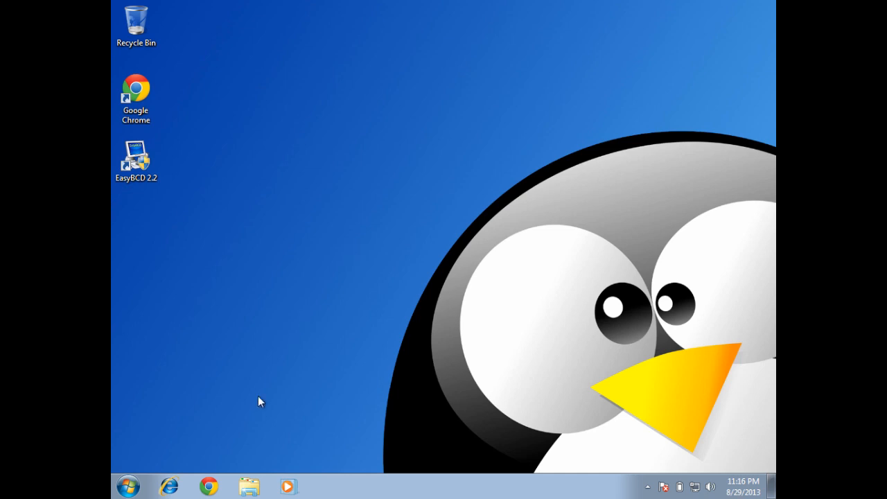
# Bring up the Windows 7 Start menu
pyautogui.click(127, 485)
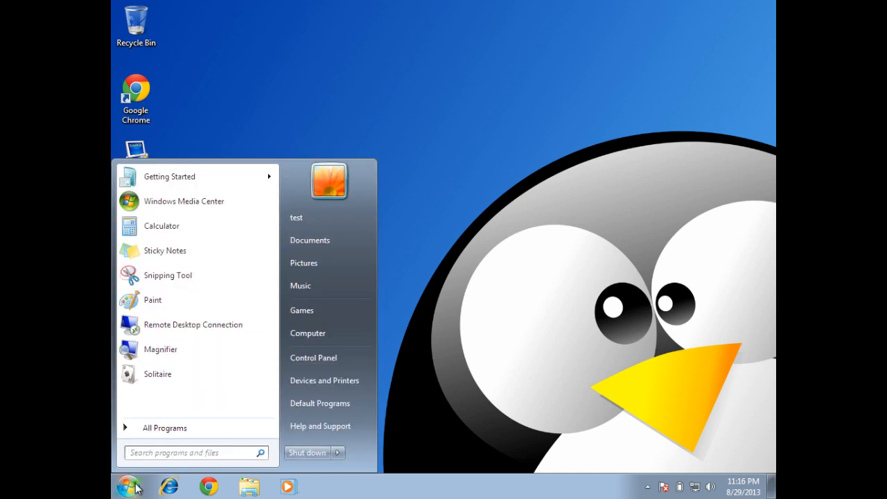
pyautogui.moveTo(308, 333)
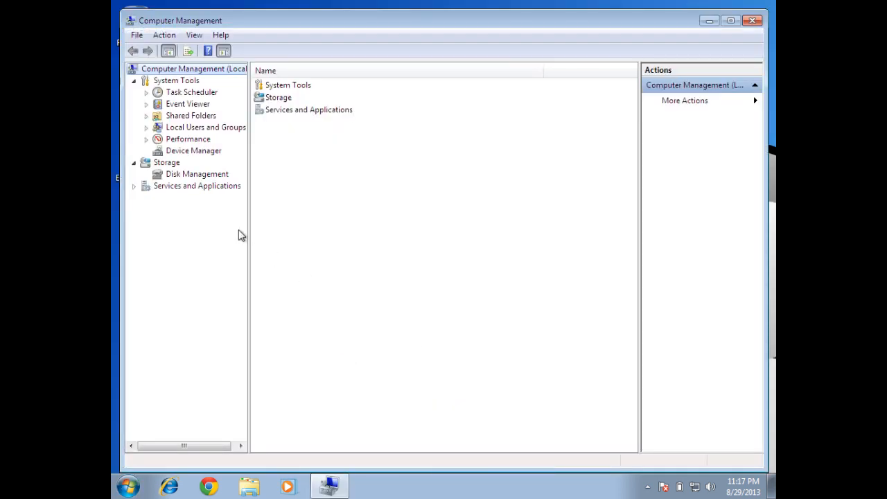
# Show Disk Management with Disk 0's System Reserved and C: partitions
pyautogui.click(196, 173)
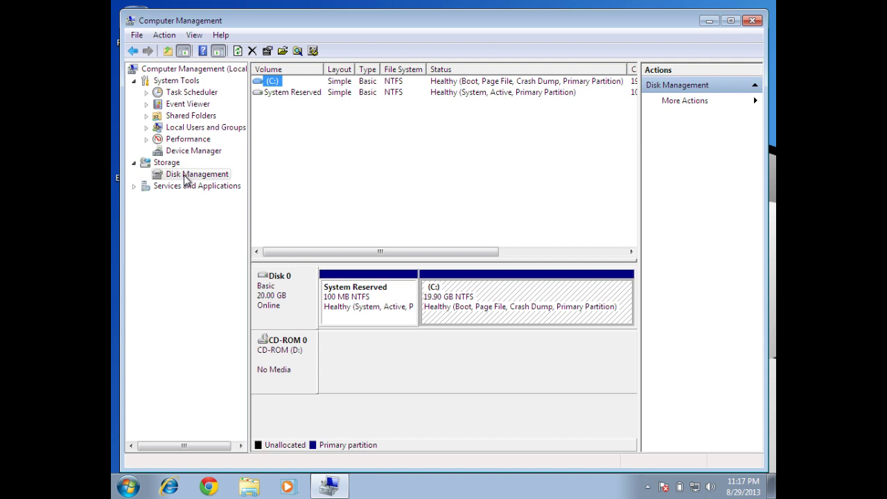
pyautogui.moveTo(282, 92)
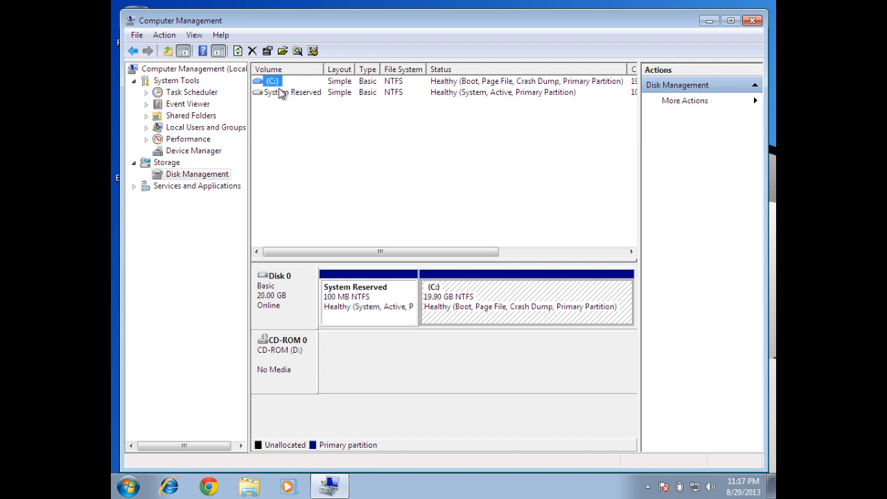
pyautogui.moveTo(282, 100)
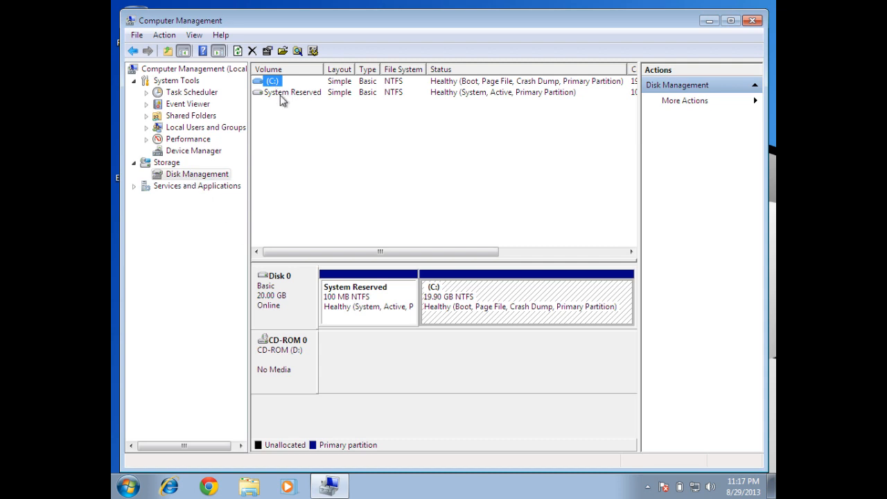
pyautogui.moveTo(402, 100)
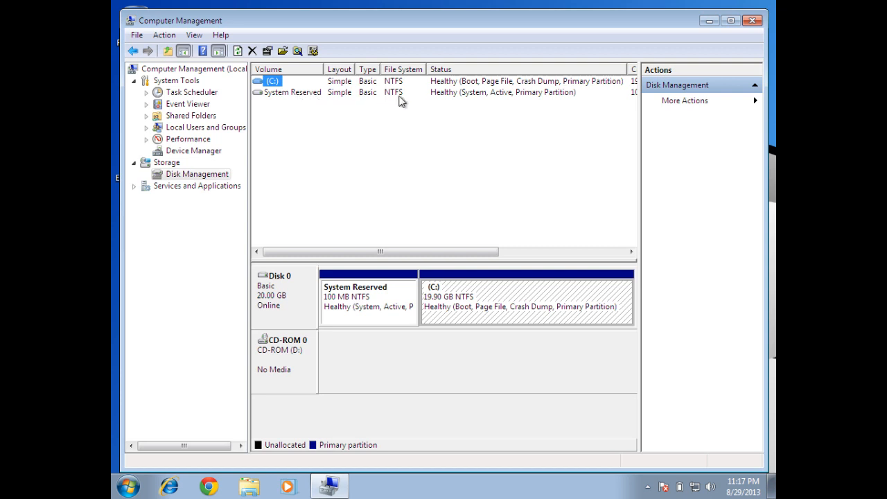
pyautogui.moveTo(393, 92)
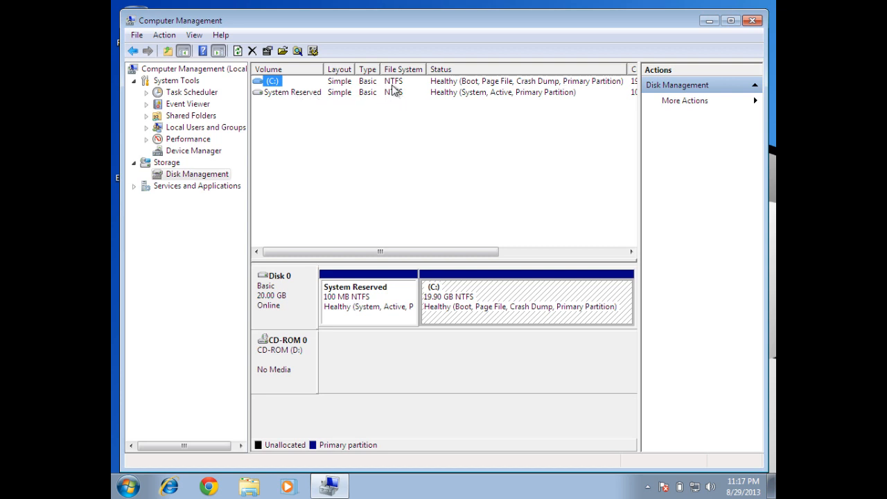
pyautogui.moveTo(444, 303)
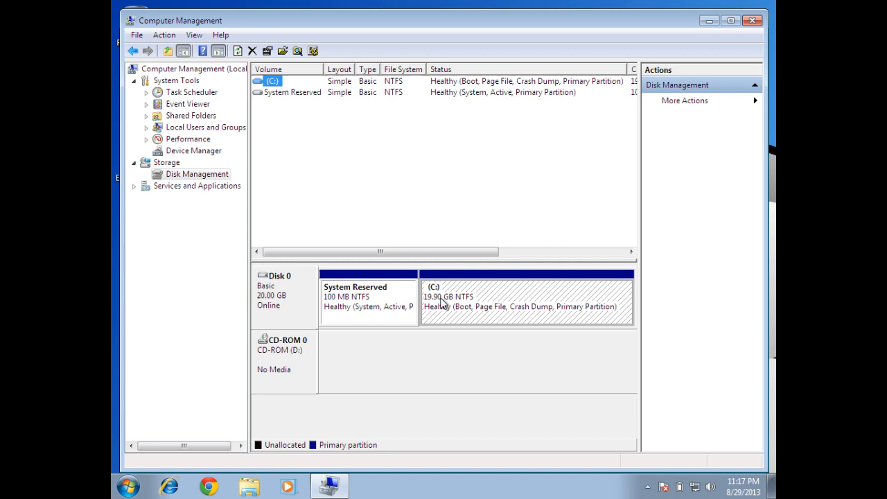
pyautogui.moveTo(467, 307)
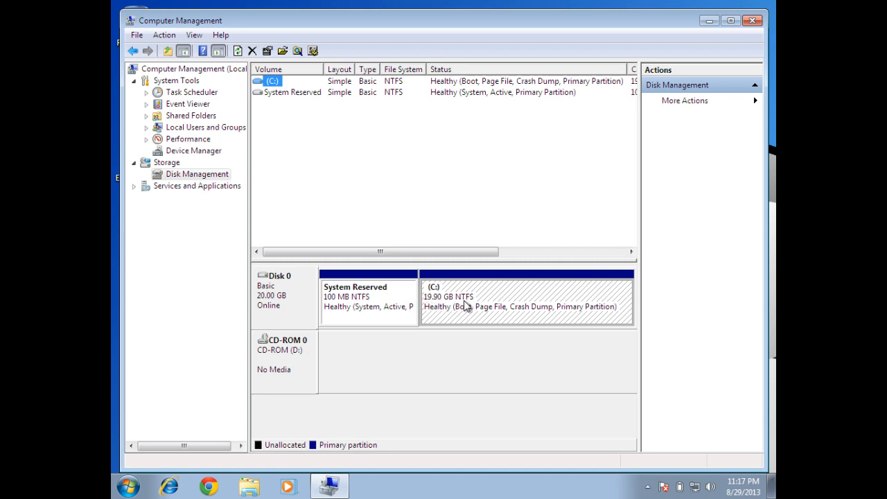
pyautogui.moveTo(547, 301)
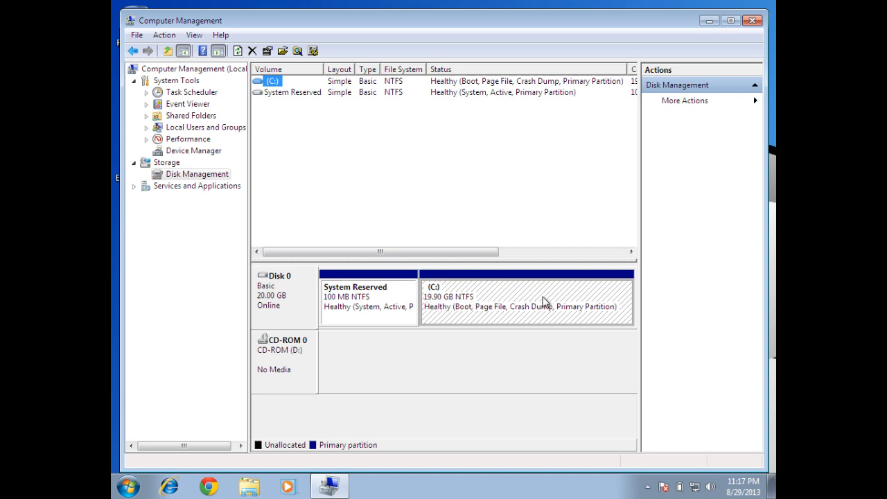
# Open Shrink Volume for C: and enter 10000 MB to shrink
pyautogui.rightClick(544, 302)
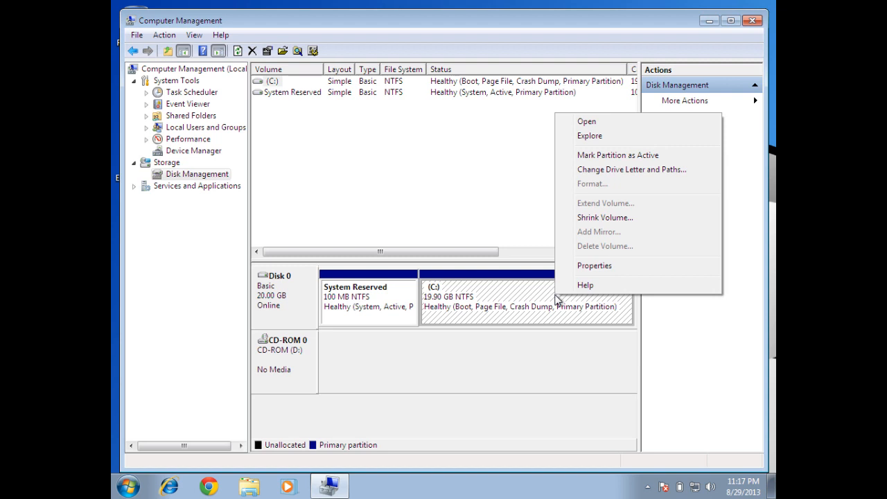
pyautogui.click(604, 216)
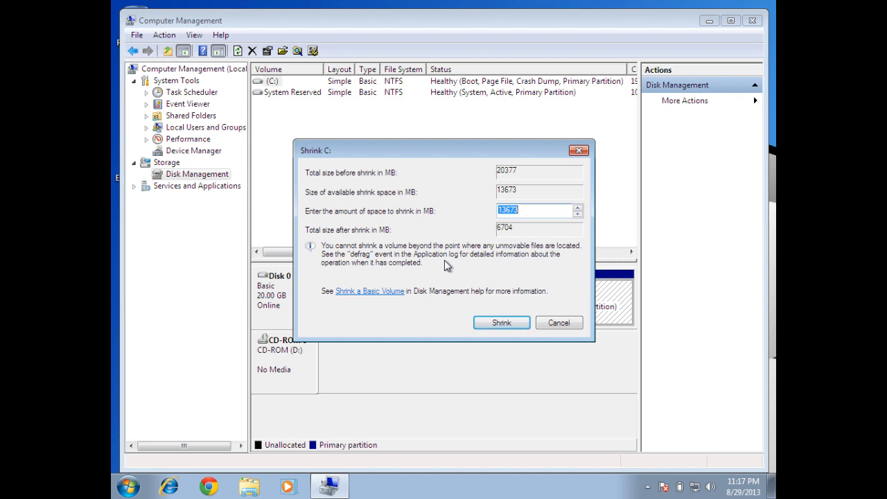
pyautogui.moveTo(508, 178)
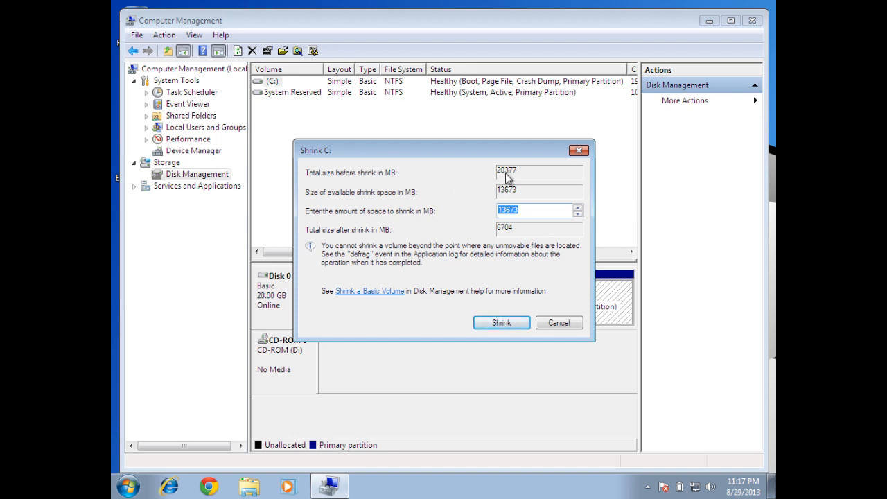
pyautogui.moveTo(505, 178)
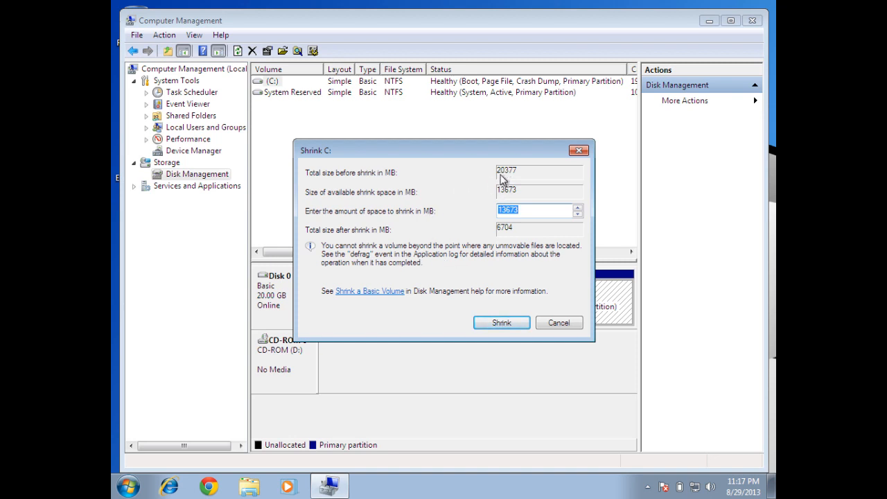
pyautogui.moveTo(507, 203)
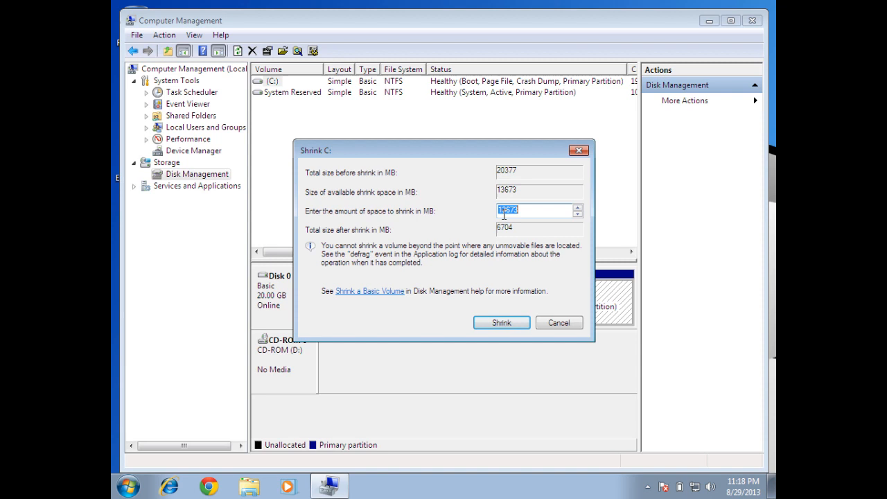
pyautogui.moveTo(438, 223)
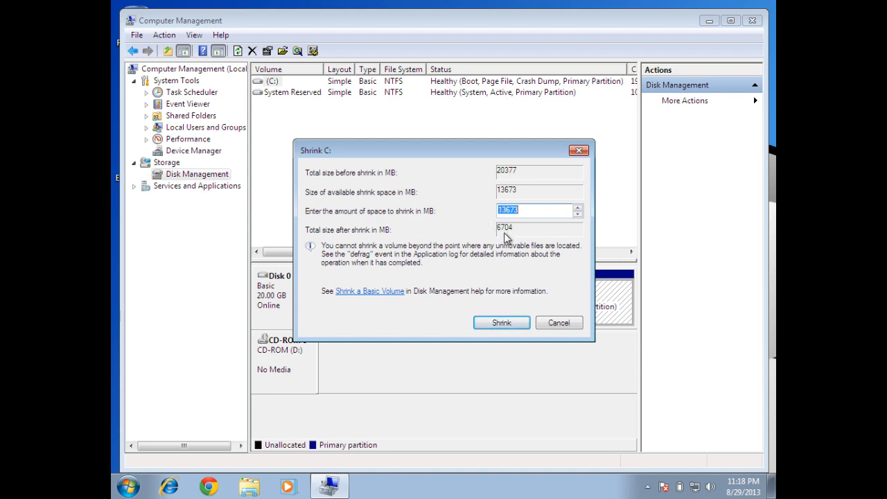
pyautogui.moveTo(492, 242)
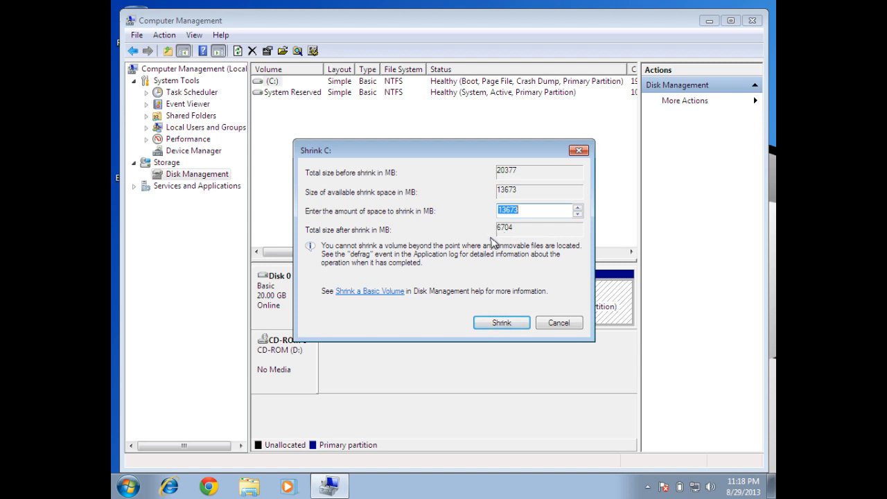
pyautogui.moveTo(426, 256)
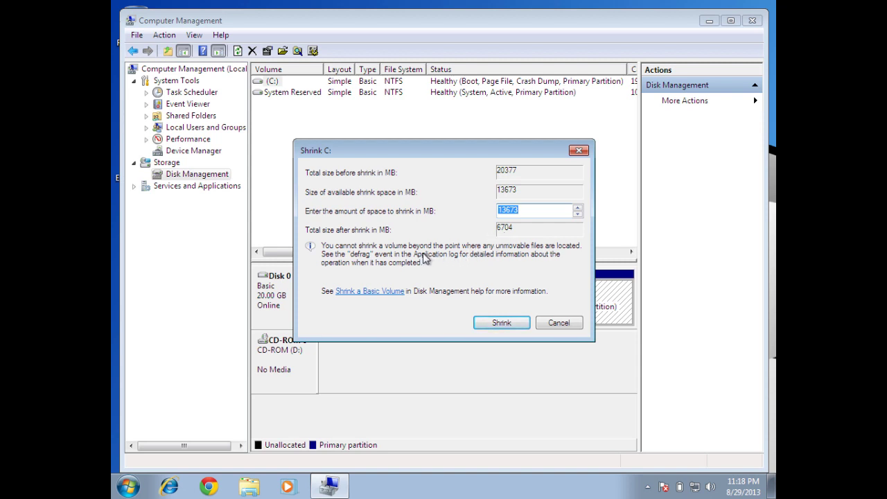
pyautogui.moveTo(381, 269)
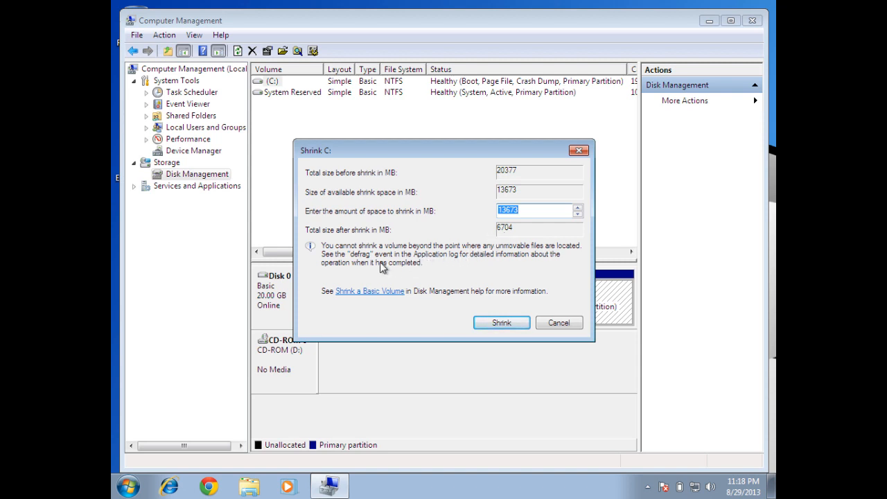
pyautogui.moveTo(443, 267)
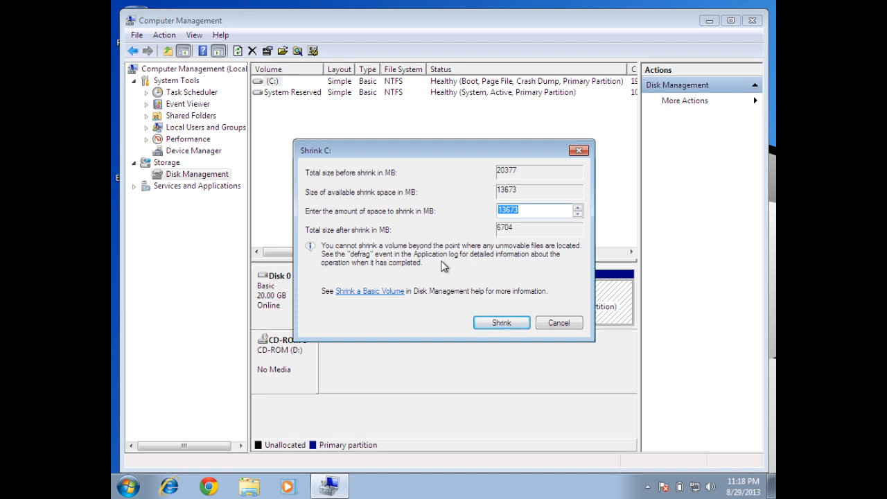
pyautogui.moveTo(395, 274)
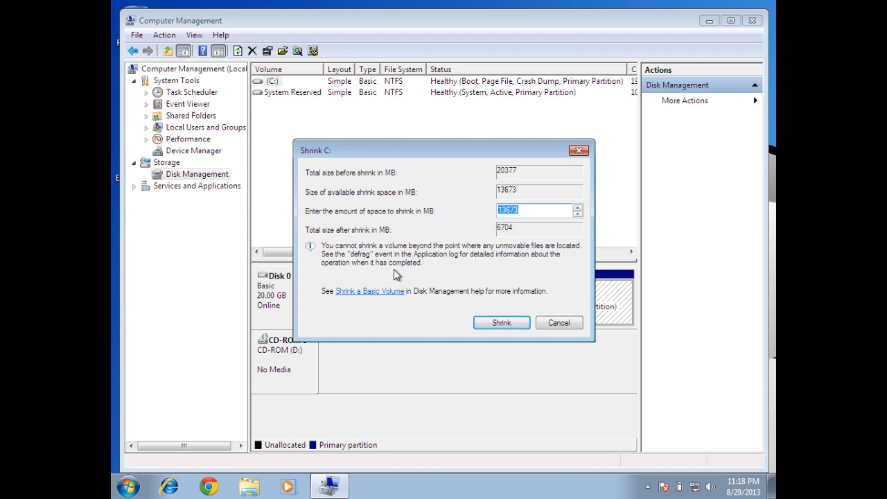
pyautogui.moveTo(386, 295)
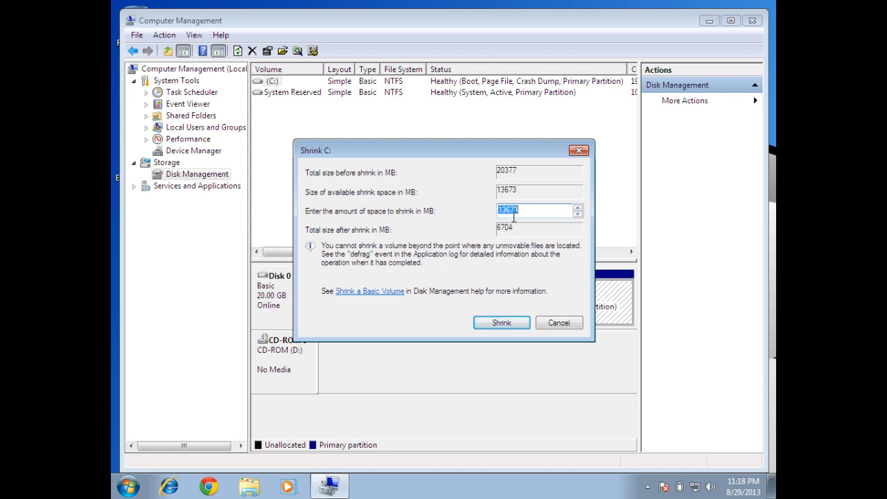
pyautogui.moveTo(507, 178)
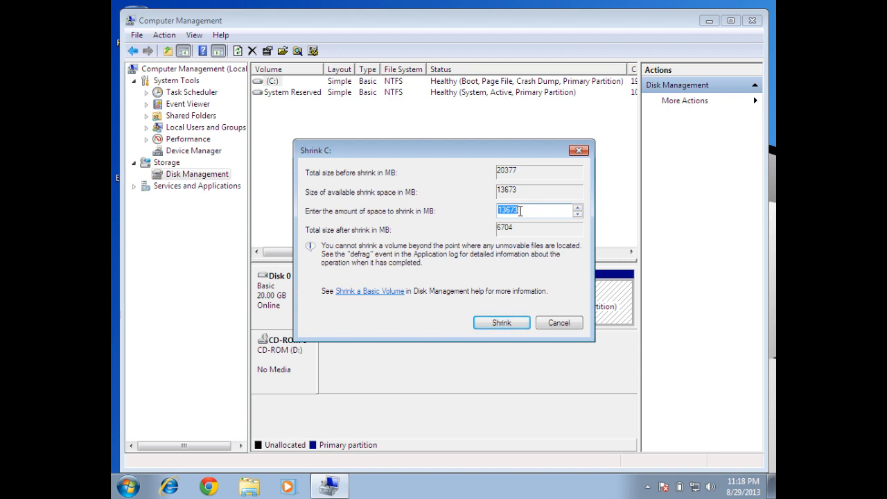
pyautogui.write('10000')
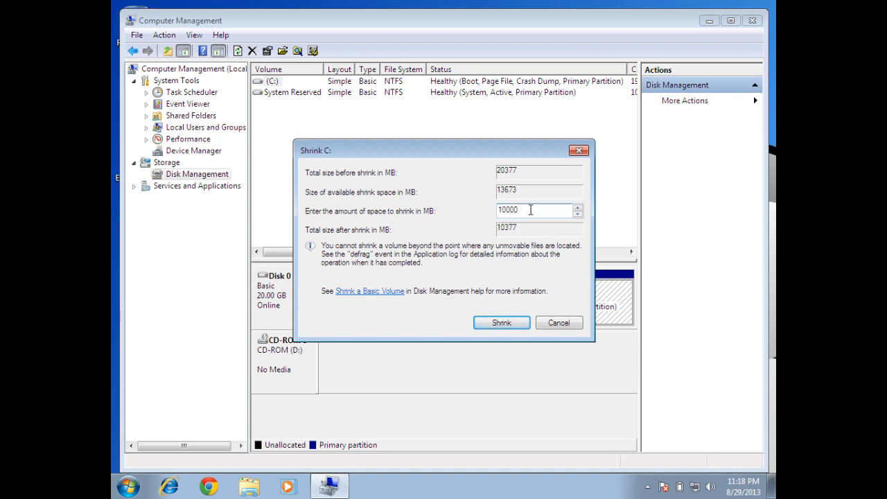
pyautogui.moveTo(429, 218)
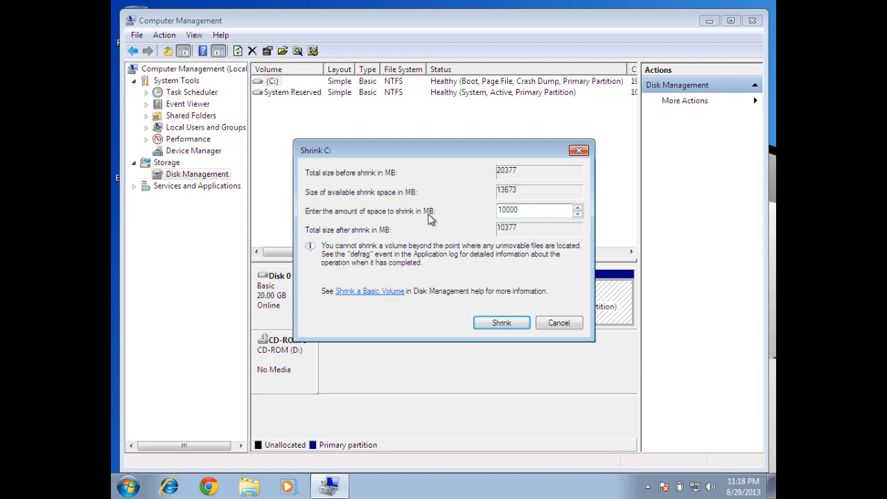
pyautogui.click(539, 210)
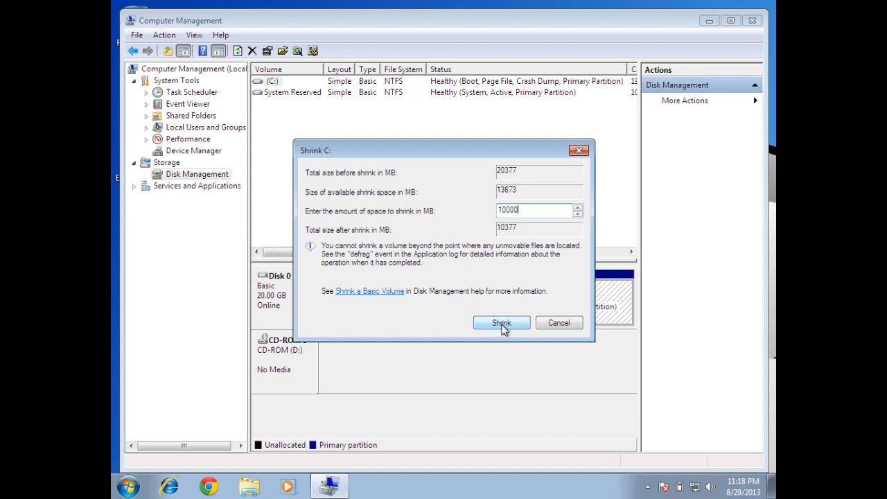
# Apply the 10000 MB shrink to the C: partition
pyautogui.click(501, 322)
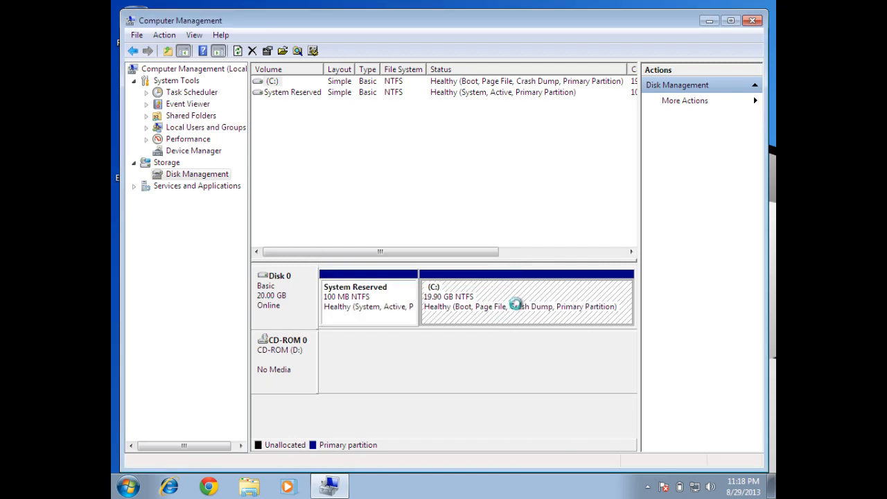
pyautogui.moveTo(518, 297)
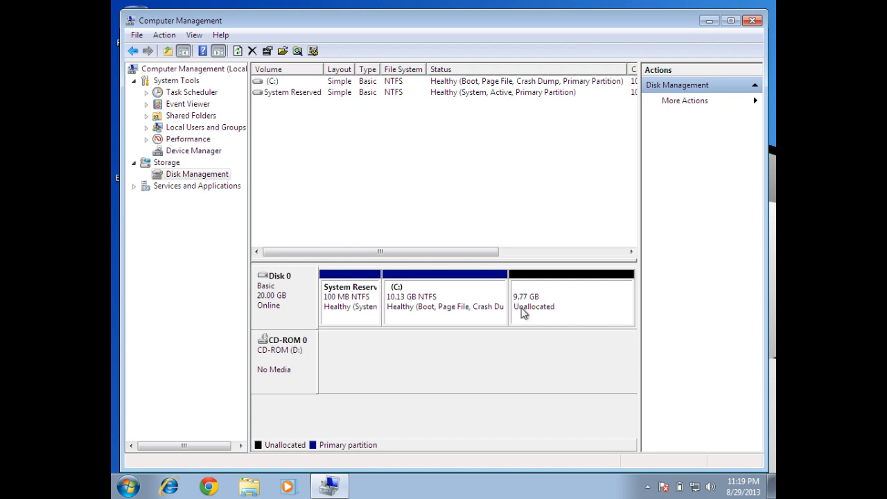
pyautogui.moveTo(348, 321)
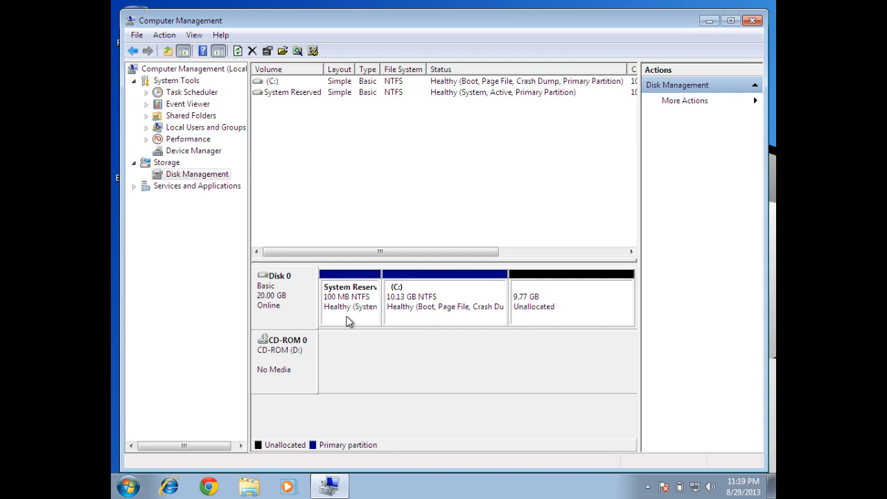
pyautogui.moveTo(466, 317)
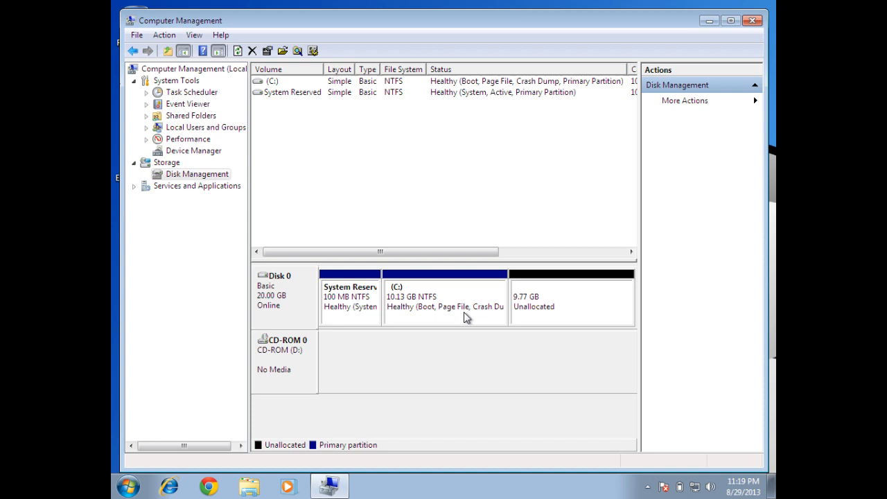
pyautogui.moveTo(538, 315)
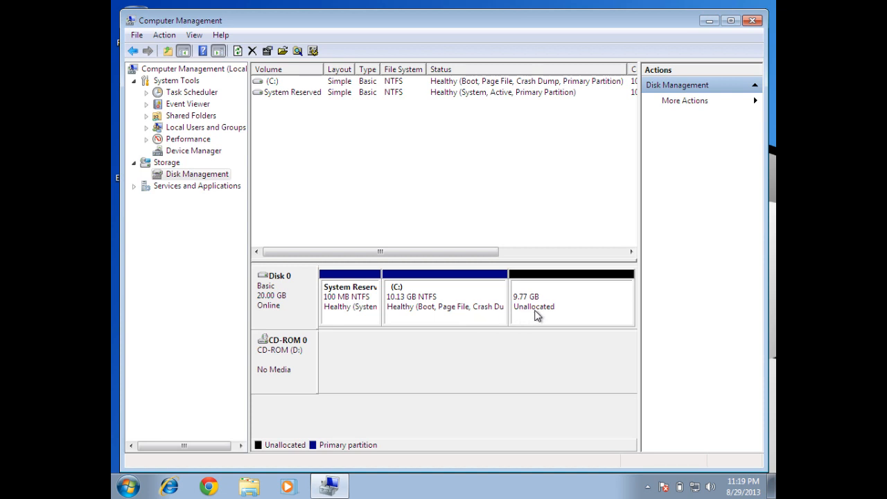
pyautogui.moveTo(282, 97)
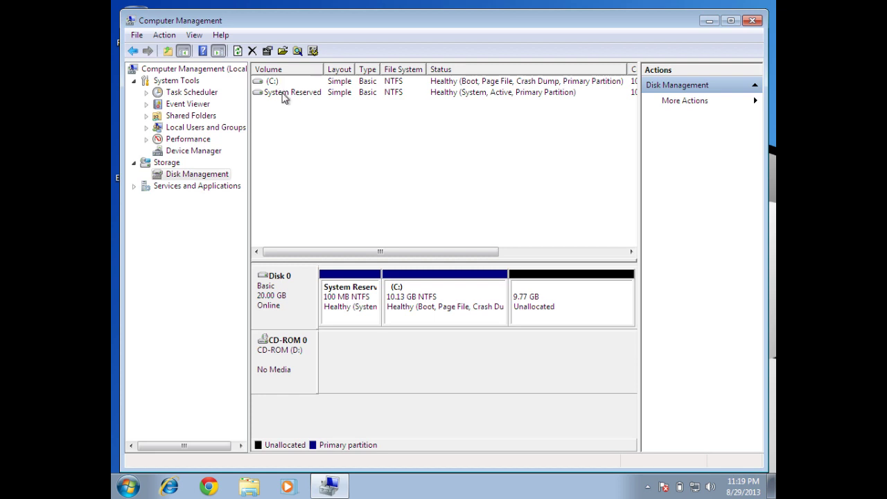
pyautogui.moveTo(296, 99)
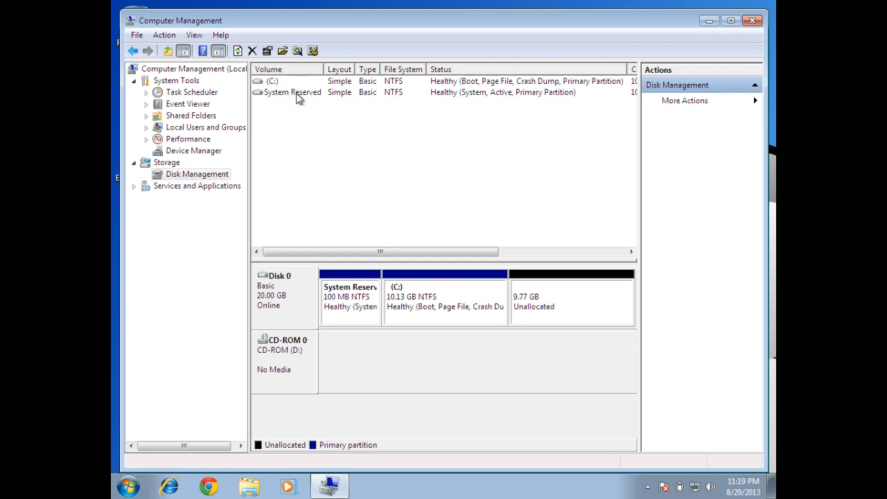
pyautogui.moveTo(137, 35)
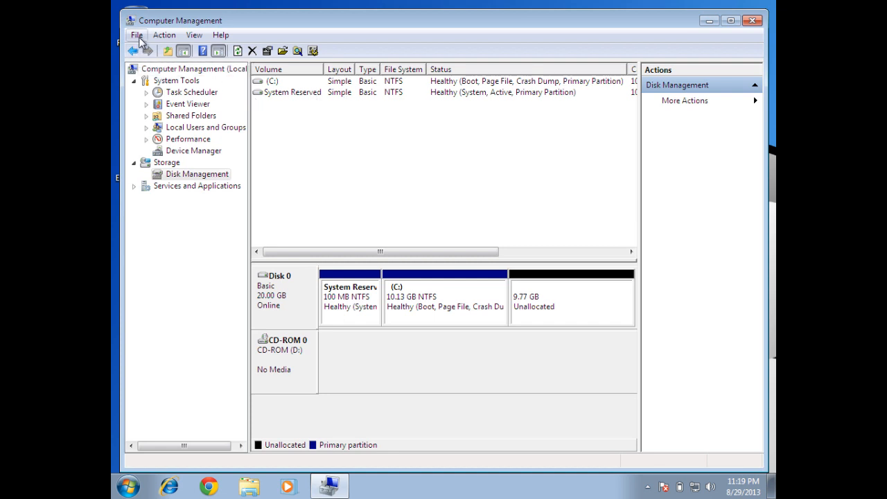
# Close Computer Management and bring up the Start menu
pyautogui.click(752, 20)
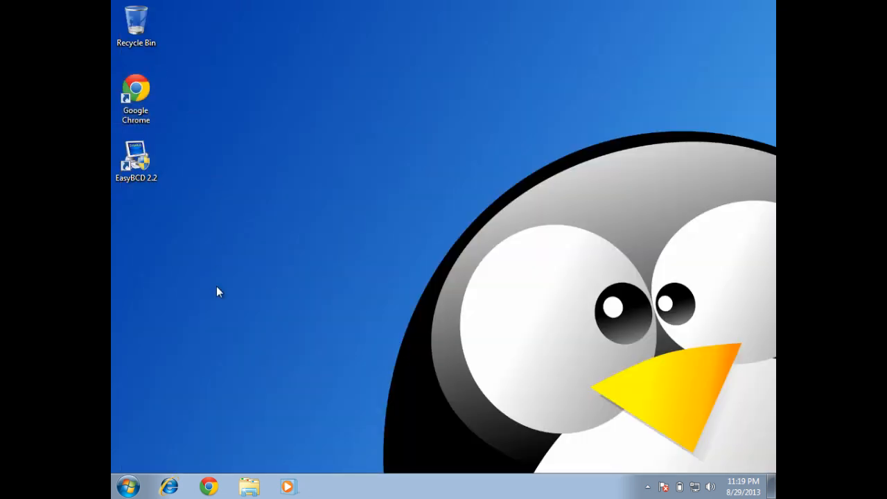
pyautogui.moveTo(282, 335)
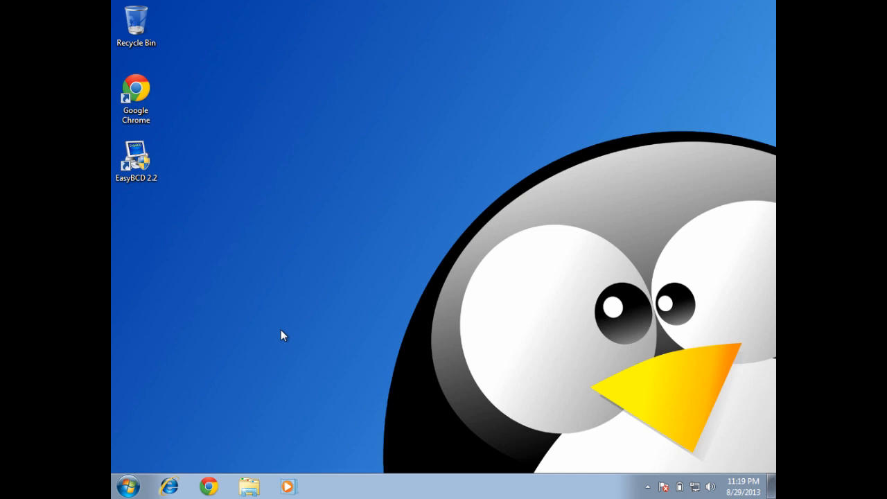
pyautogui.moveTo(327, 308)
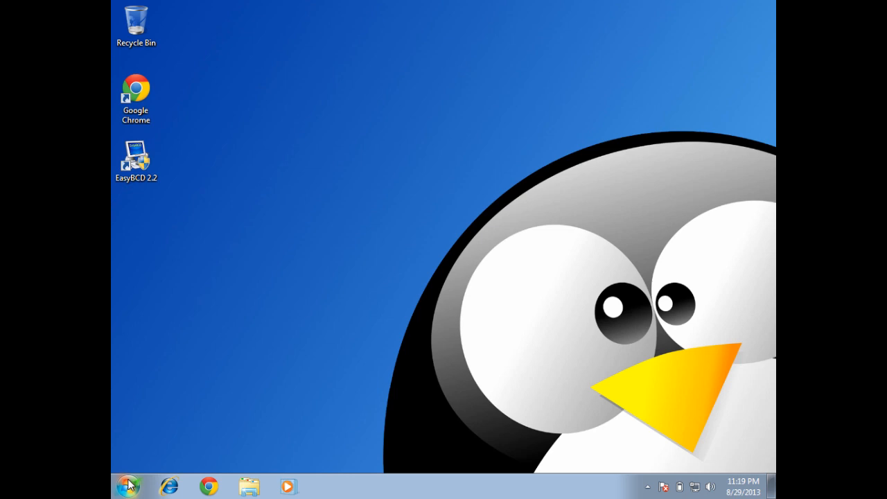
pyautogui.click(128, 485)
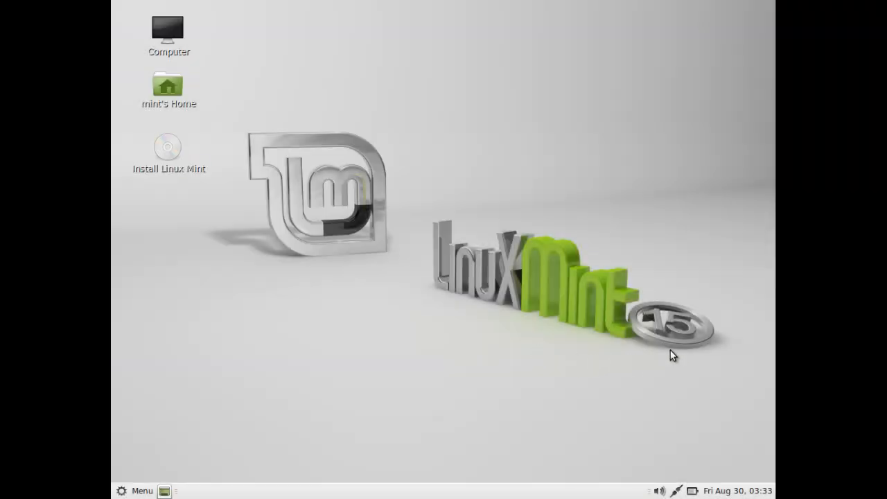
pyautogui.moveTo(410, 368)
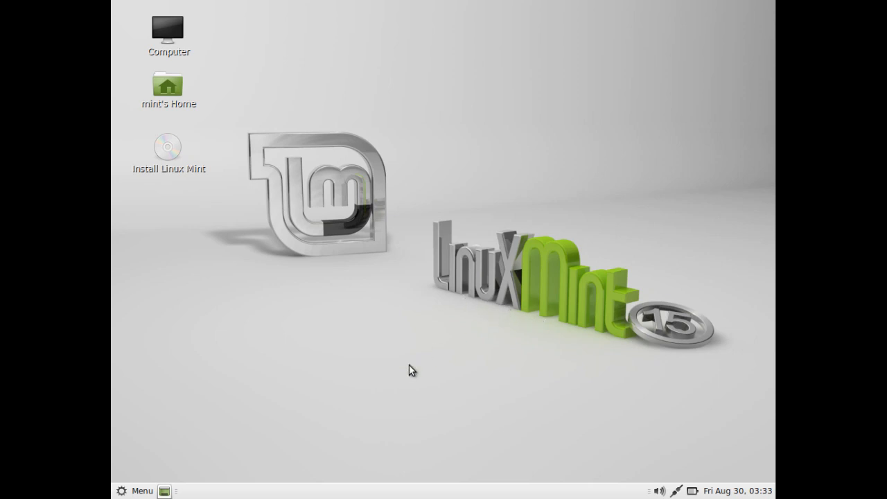
pyautogui.moveTo(227, 352)
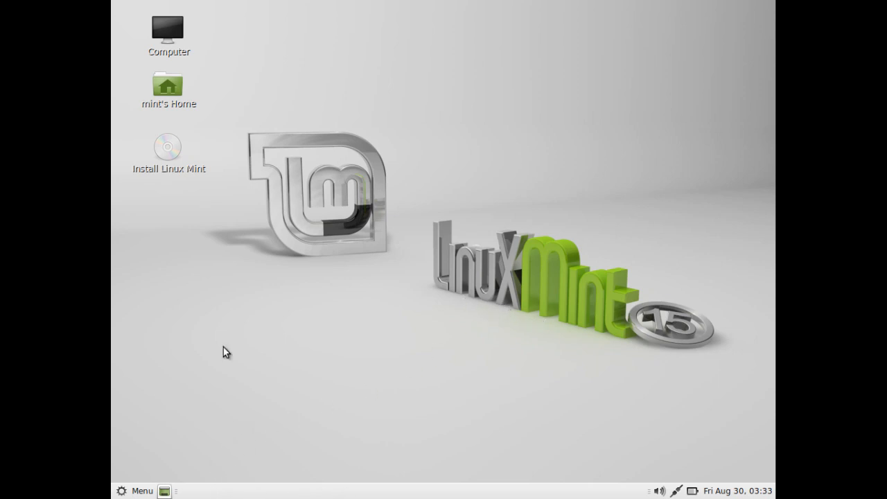
pyautogui.moveTo(177, 166)
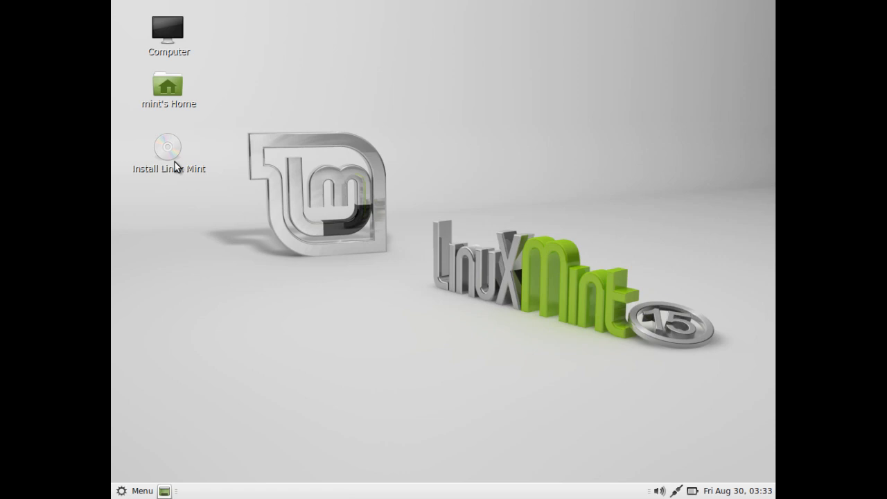
# Select the Install Linux Mint icon on the live desktop
pyautogui.click(167, 153)
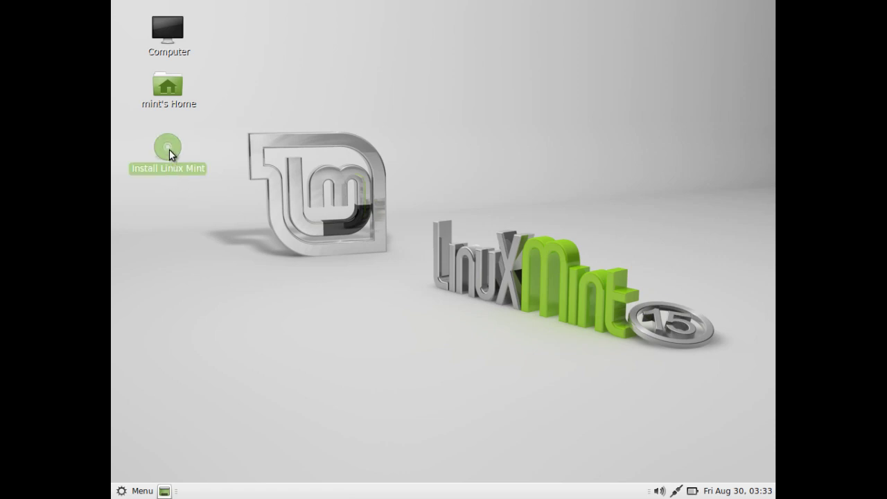
# Launch the Linux Mint installer and pick English as the language
pyautogui.doubleClick(167, 146)
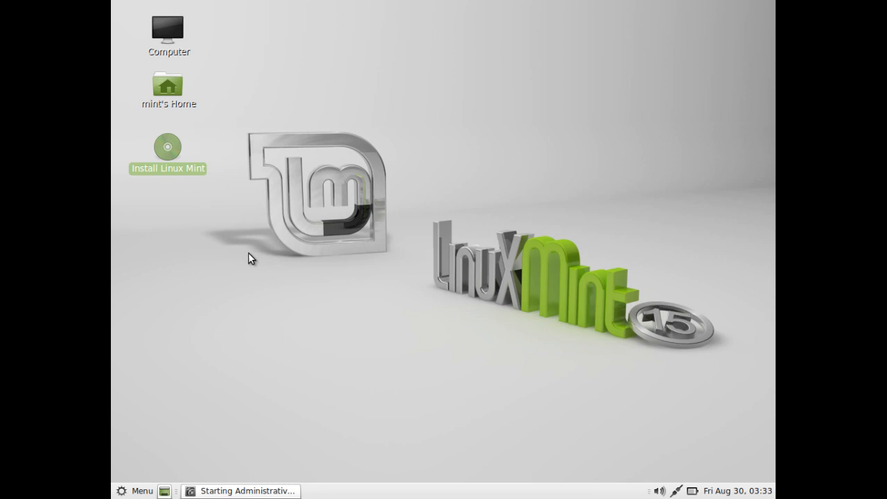
pyautogui.moveTo(249, 253)
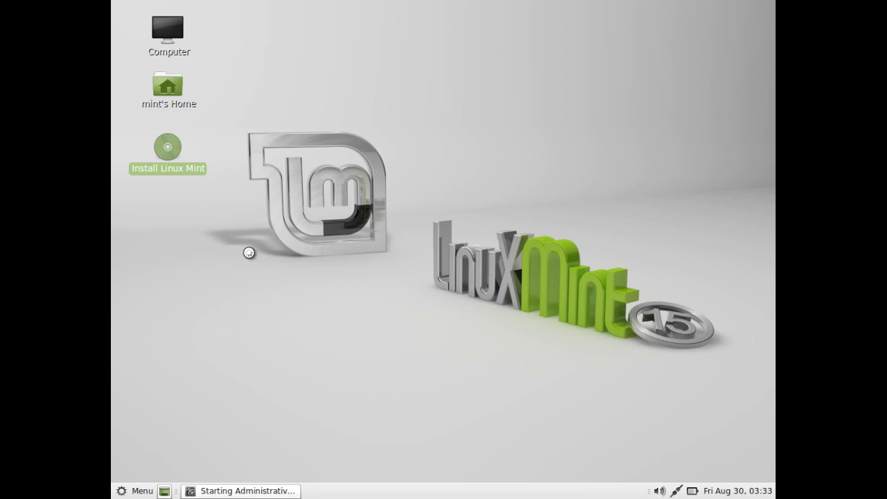
pyautogui.moveTo(257, 261)
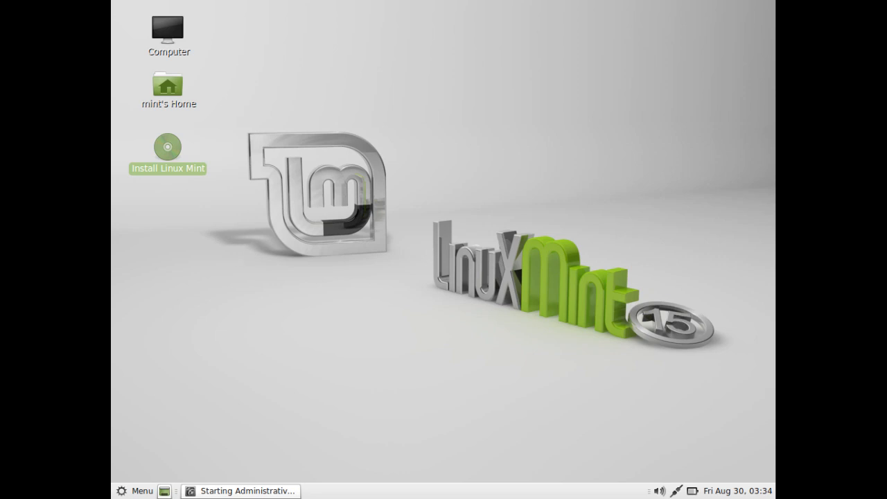
pyautogui.moveTo(246, 254)
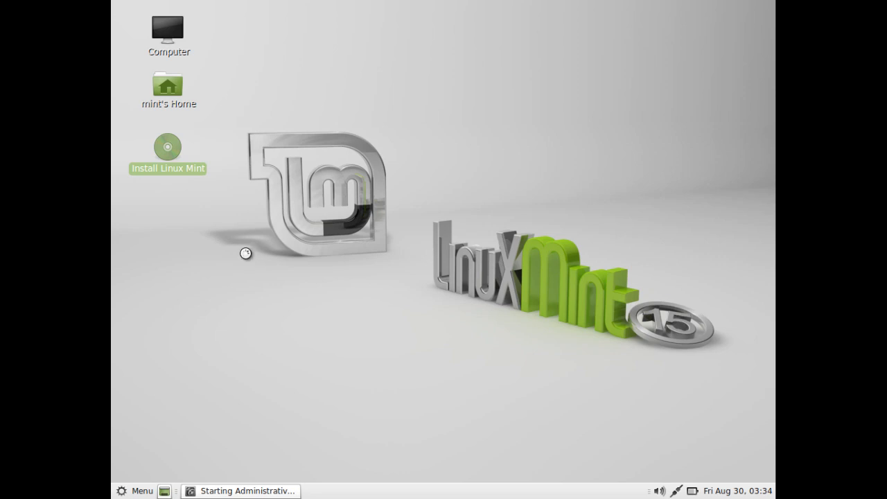
pyautogui.doubleClick(168, 146)
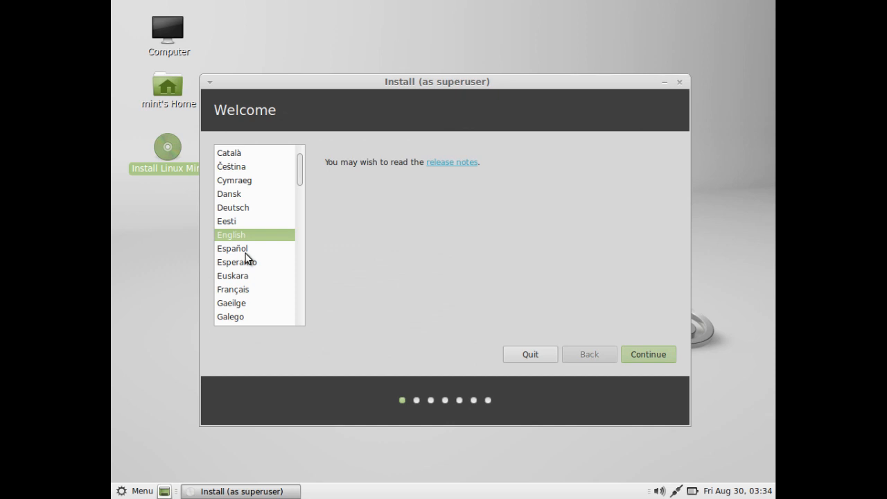
pyautogui.moveTo(640, 365)
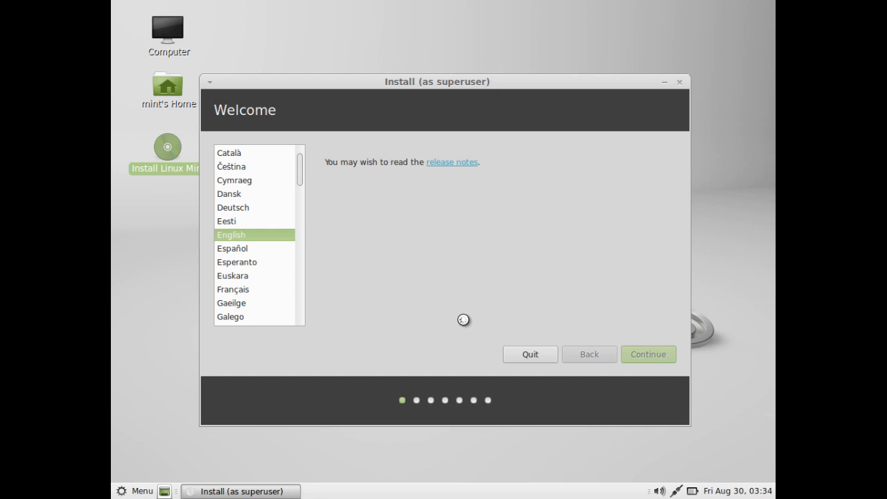
# Continue from the Welcome page to the preparation checks
pyautogui.click(647, 354)
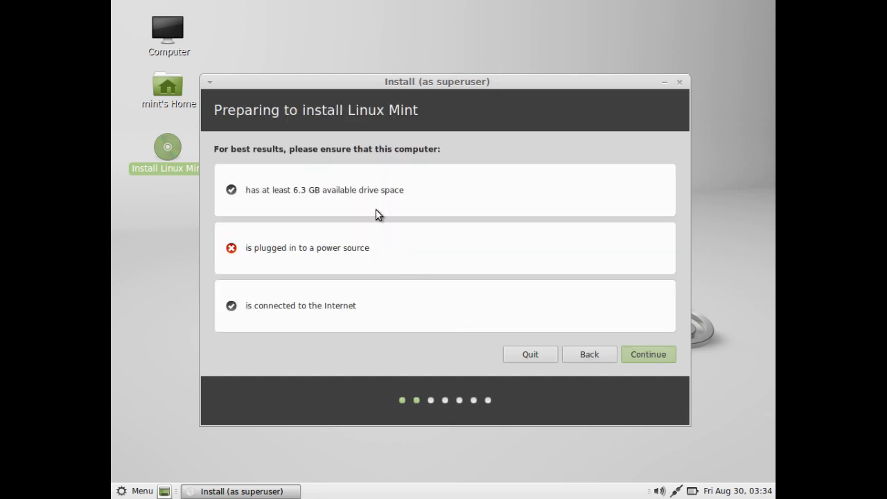
pyautogui.moveTo(376, 310)
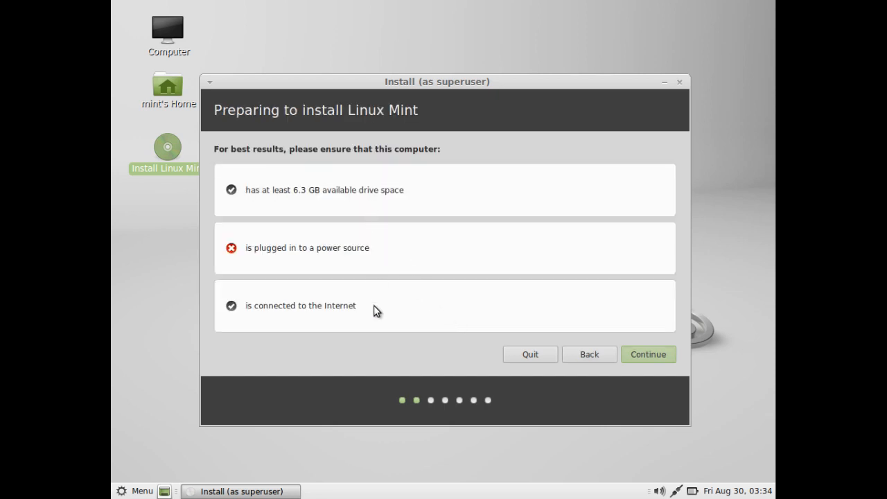
pyautogui.moveTo(316, 259)
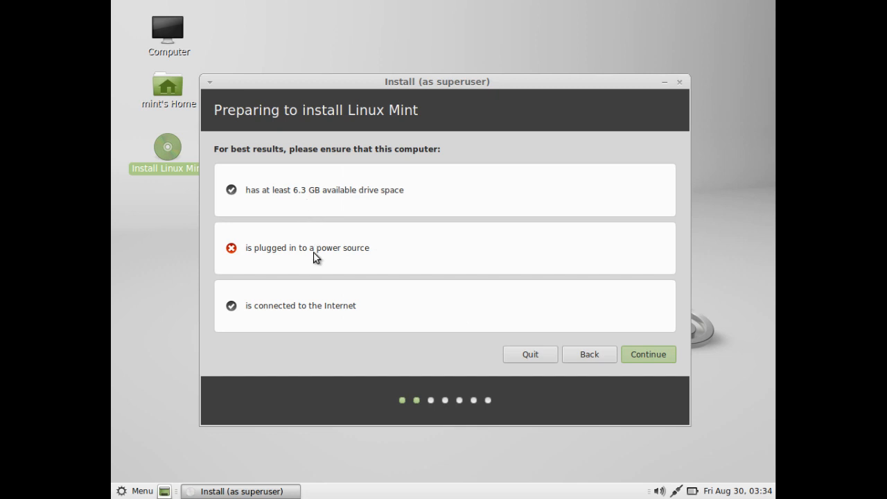
pyautogui.moveTo(310, 323)
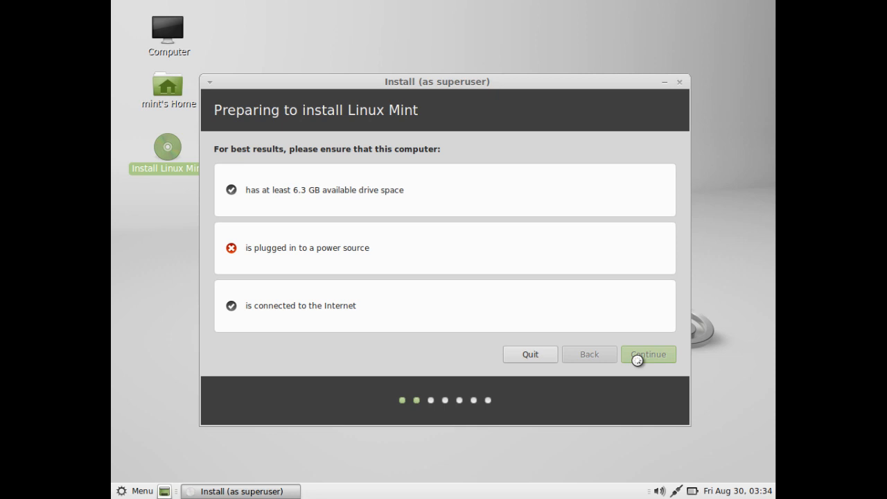
pyautogui.moveTo(497, 392)
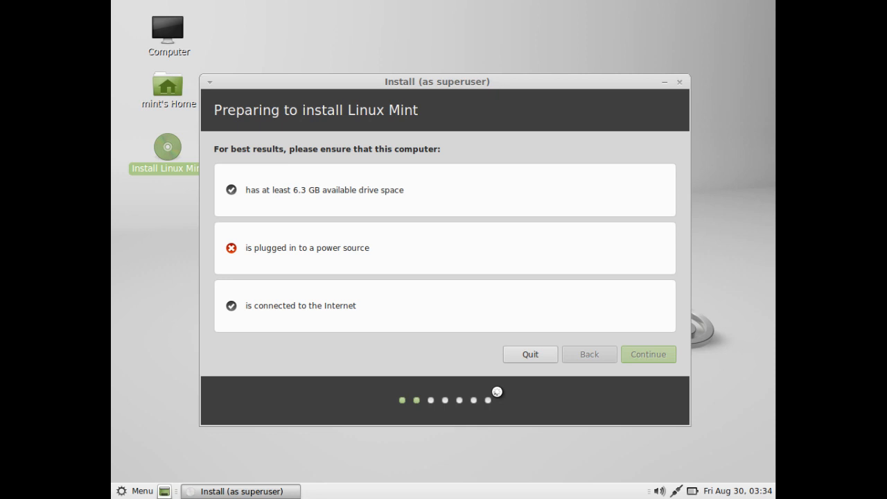
# Accept the preparation checks and choose 'Something else' for manual partitioning
pyautogui.click(647, 354)
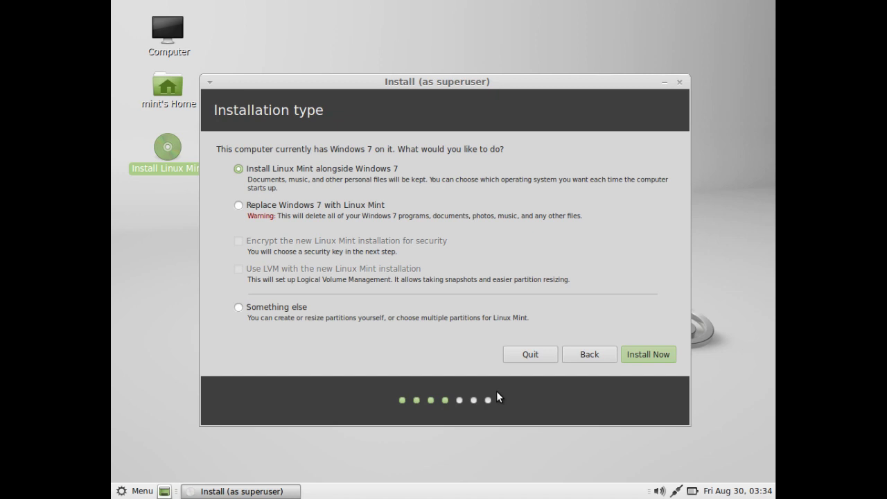
pyautogui.moveTo(360, 232)
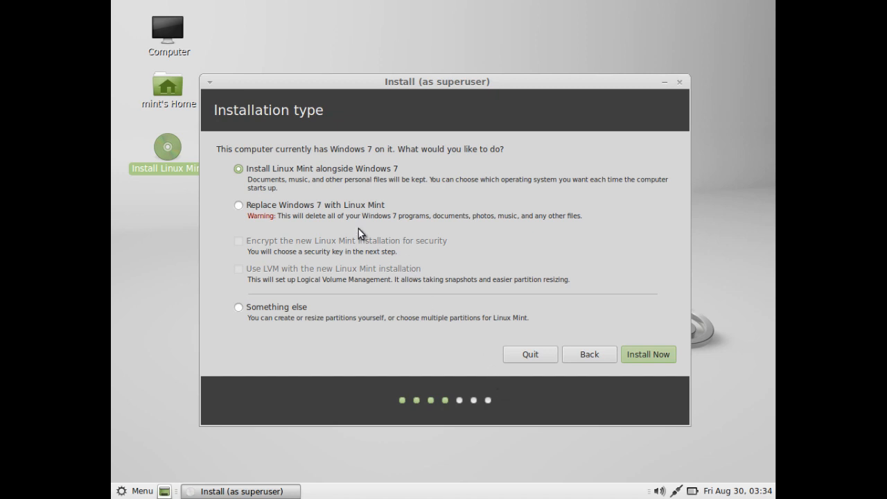
pyautogui.moveTo(356, 229)
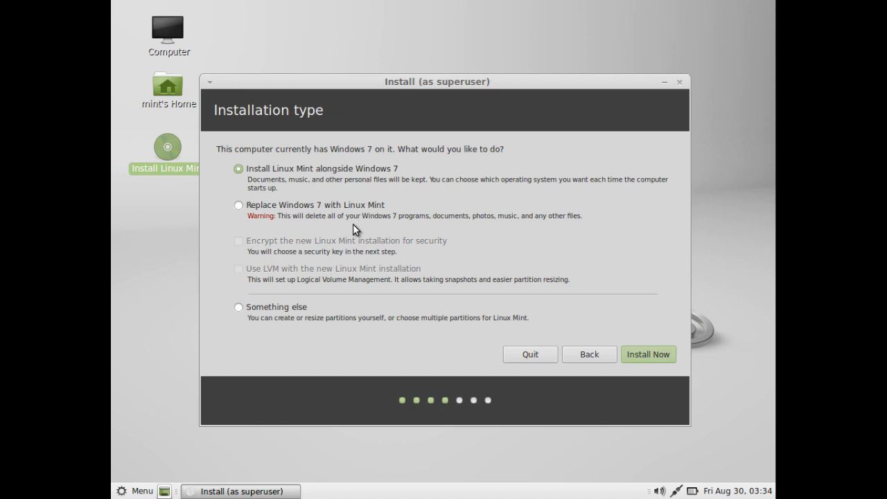
pyautogui.moveTo(307, 277)
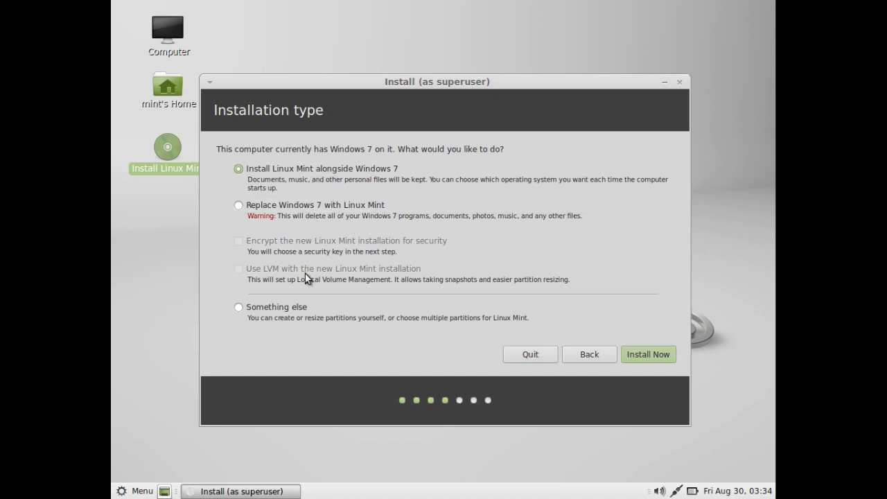
pyautogui.moveTo(282, 185)
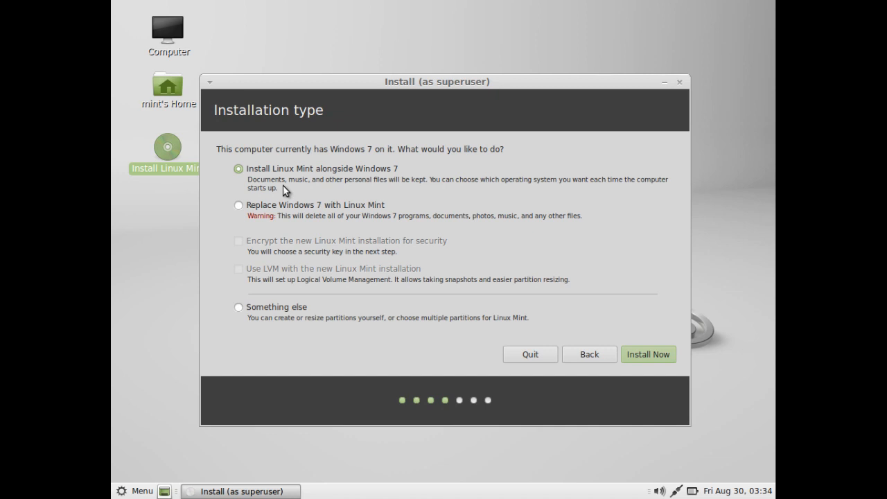
pyautogui.moveTo(287, 216)
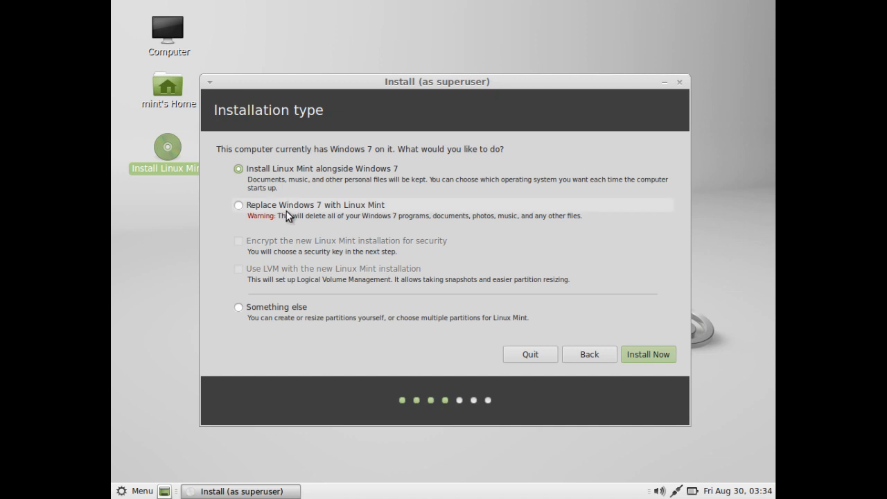
pyautogui.moveTo(404, 232)
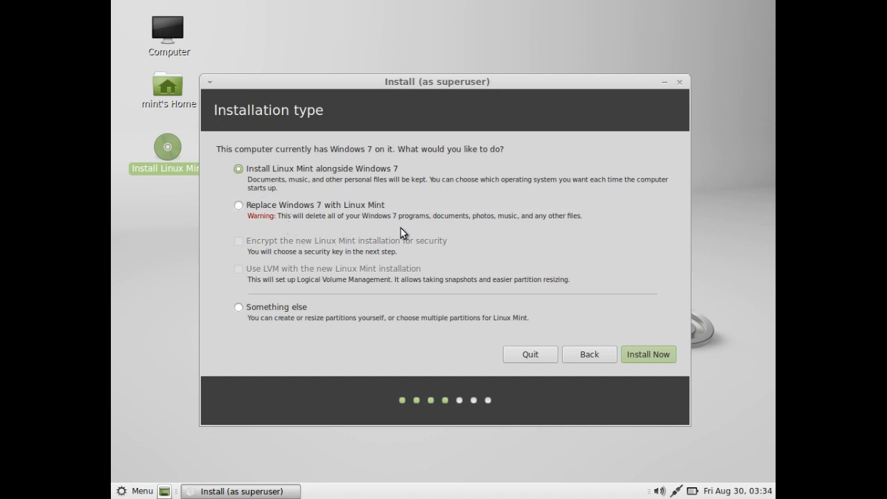
pyautogui.moveTo(370, 255)
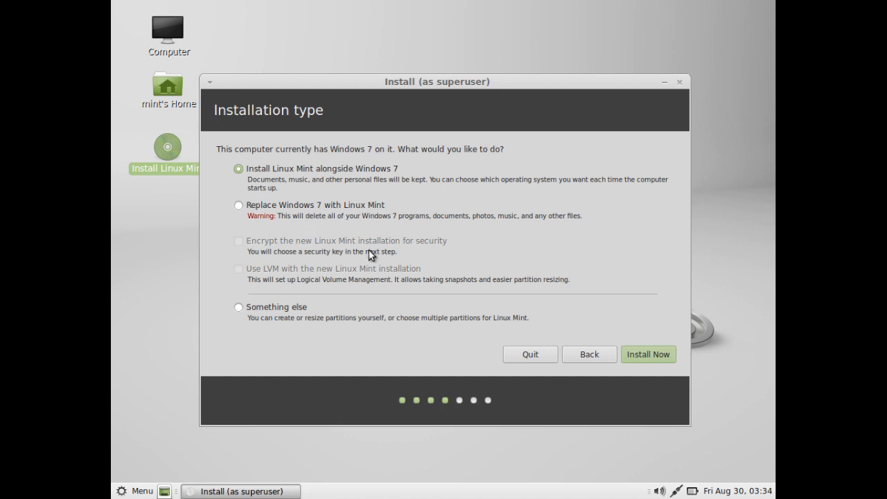
pyautogui.moveTo(298, 319)
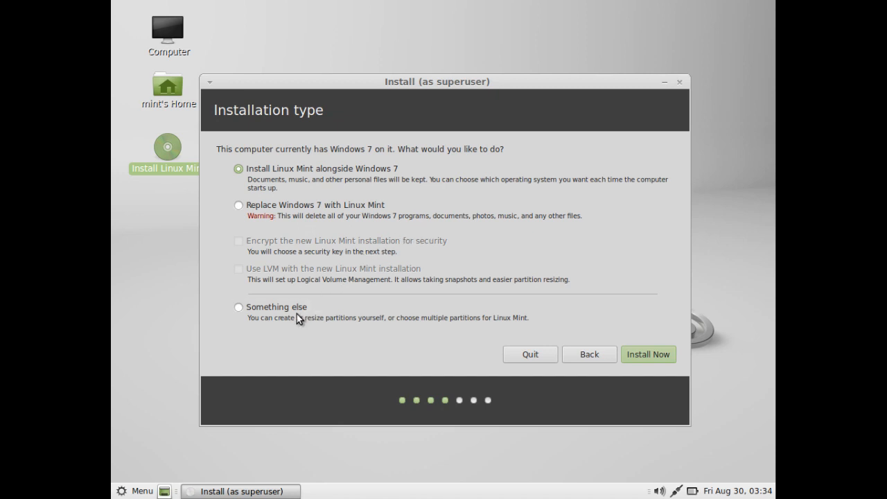
pyautogui.click(238, 307)
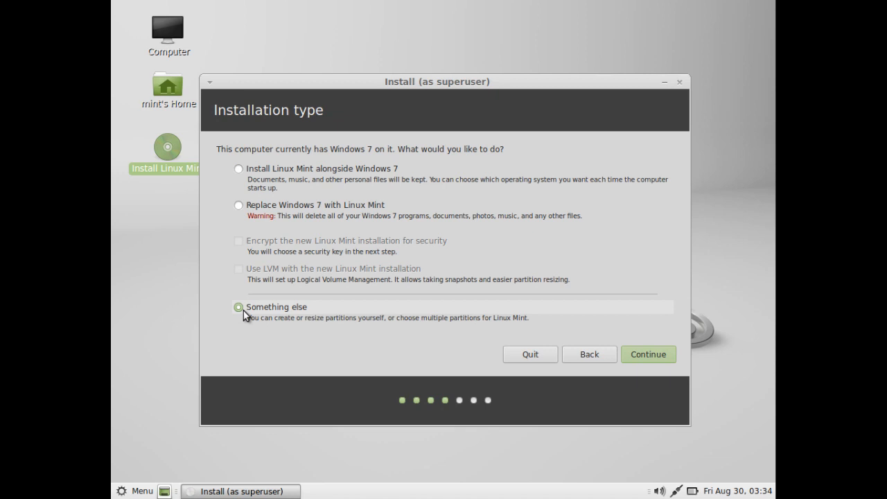
# Open the /dev/sda partition table and select the 10487 MB free space
pyautogui.click(647, 354)
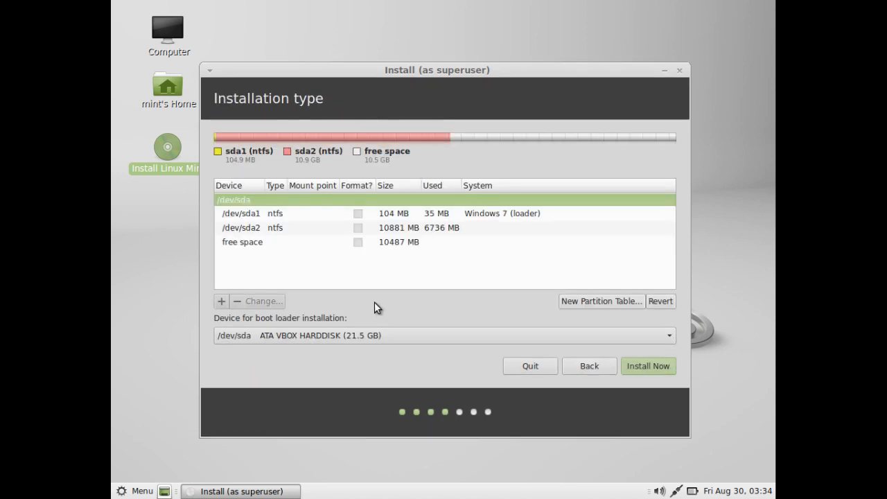
pyautogui.moveTo(255, 250)
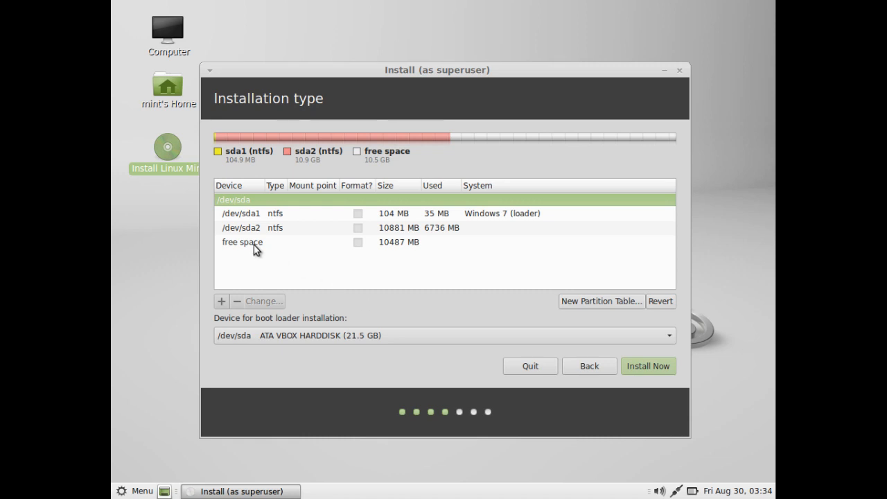
pyautogui.click(242, 242)
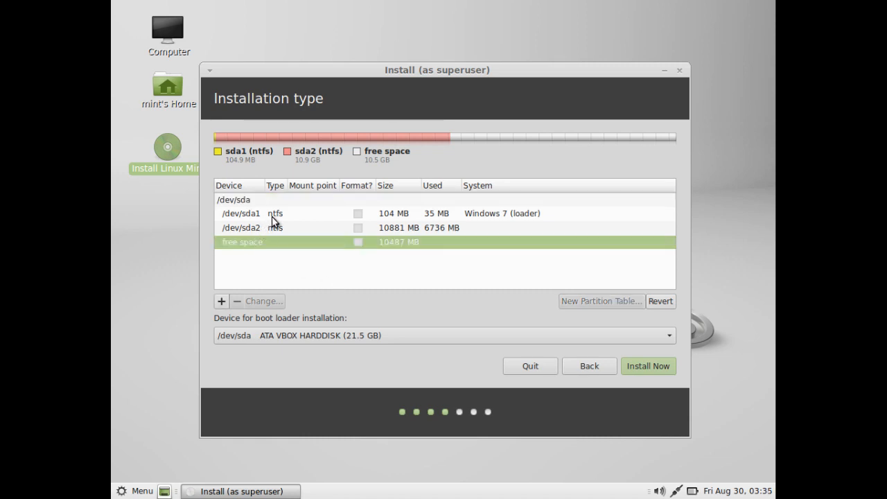
pyautogui.moveTo(244, 209)
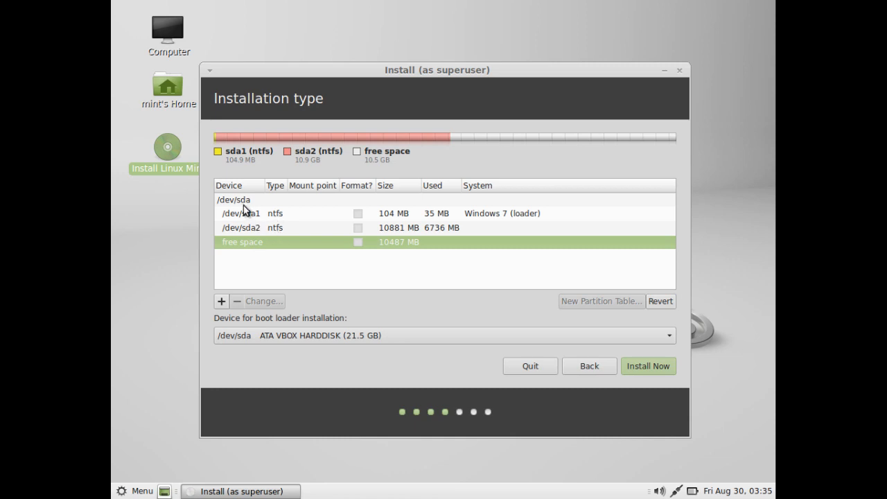
pyautogui.moveTo(279, 226)
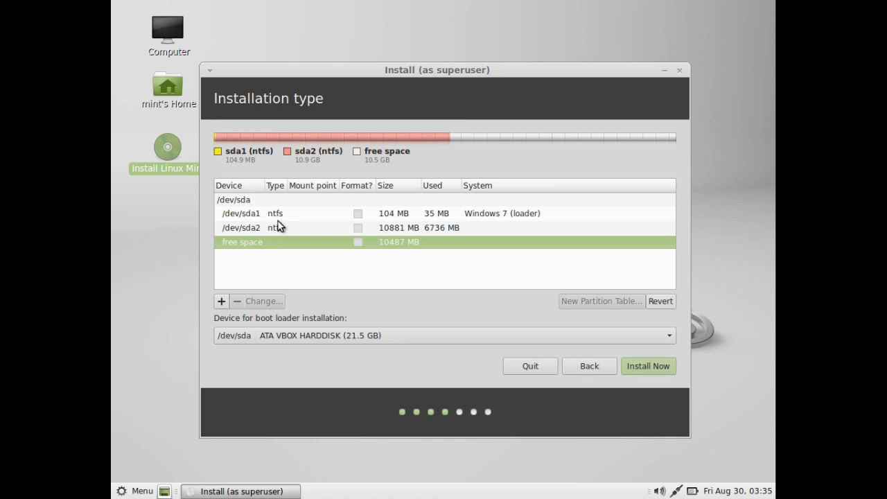
pyautogui.moveTo(397, 230)
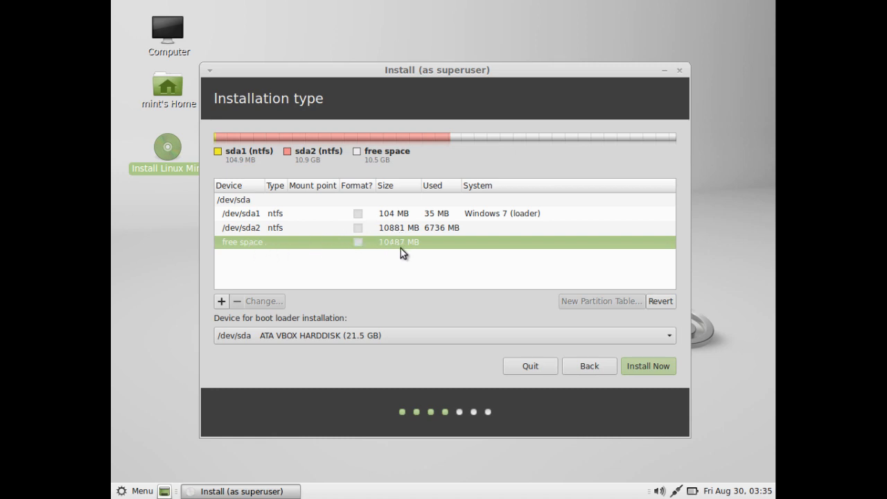
pyautogui.moveTo(373, 268)
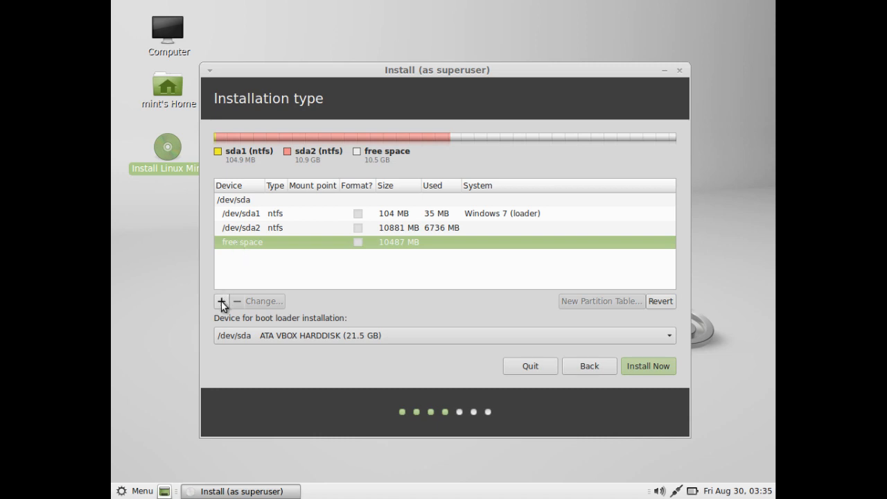
# Add a 1000 MB logical swap partition at the start of the free space
pyautogui.click(221, 300)
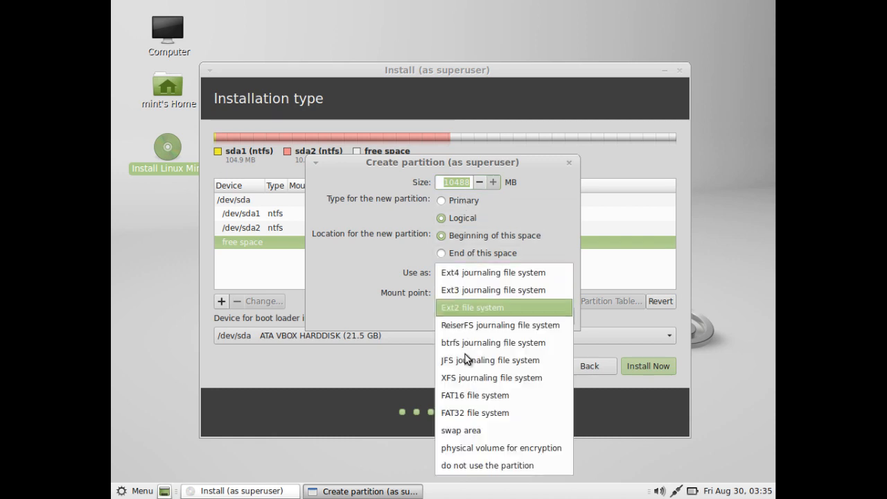
pyautogui.click(461, 430)
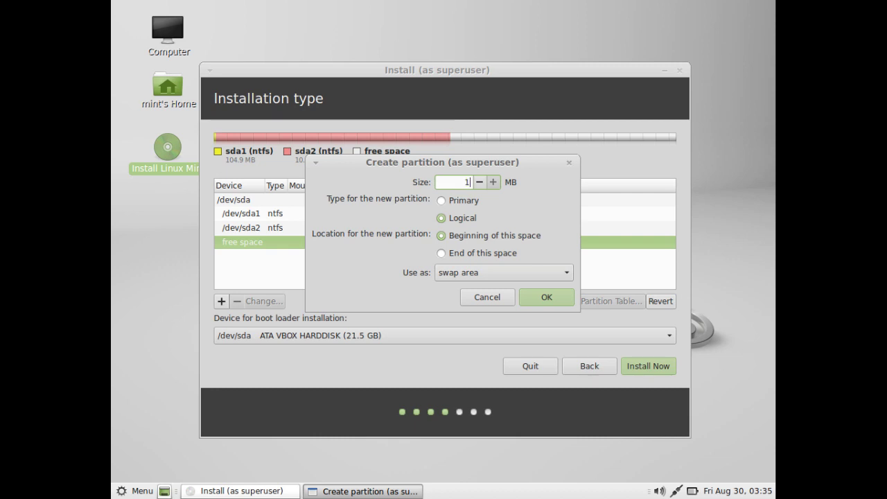
pyautogui.write('000')
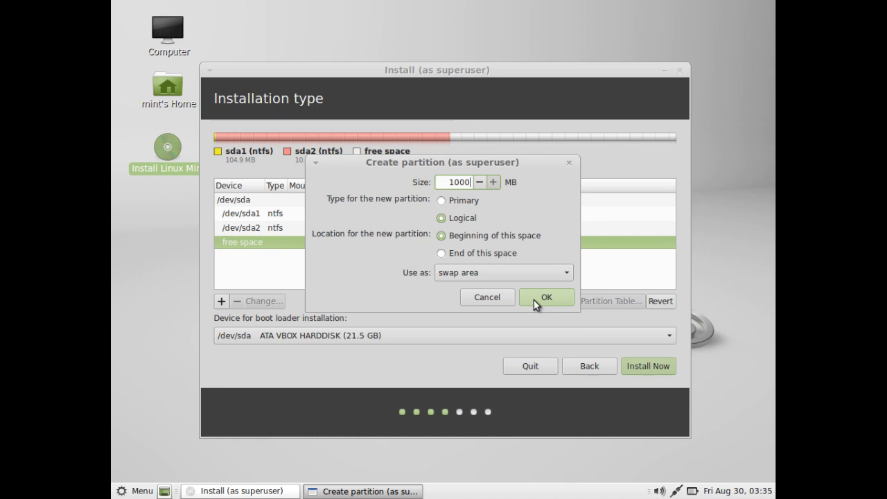
pyautogui.click(545, 297)
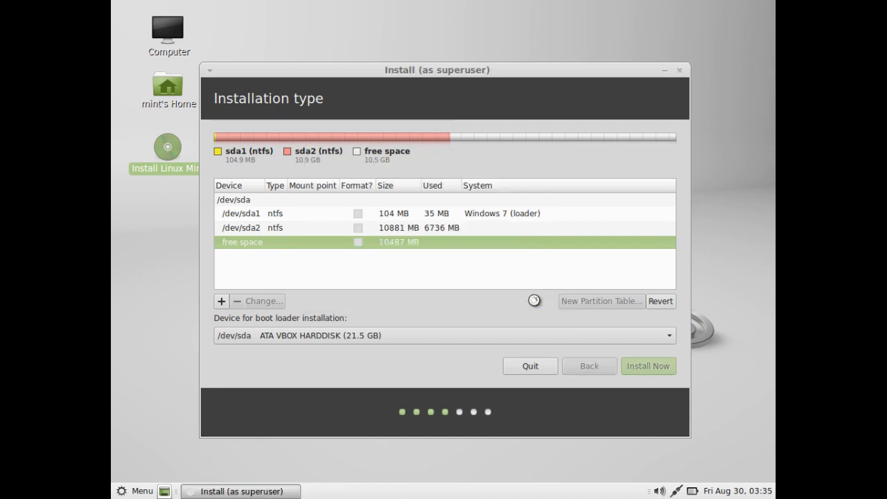
# Confirm the change so sda5 lists as 999 MB swap with 9487 MB free
pyautogui.click(659, 301)
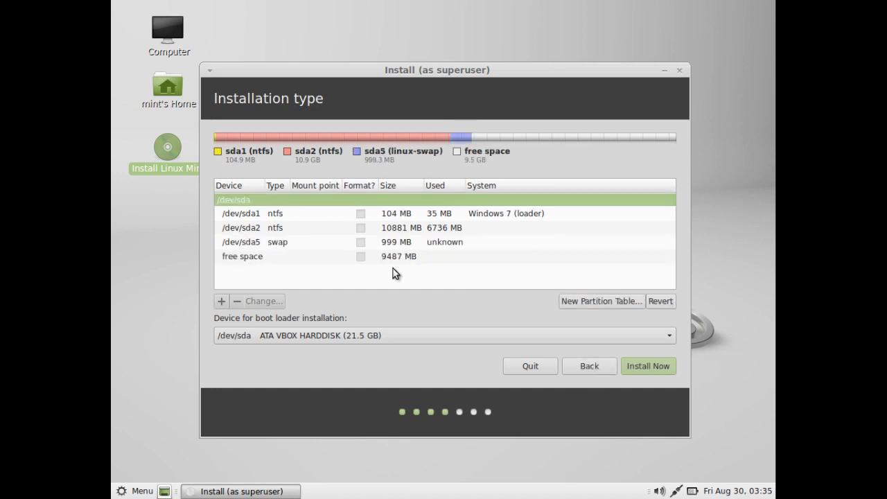
pyautogui.moveTo(254, 252)
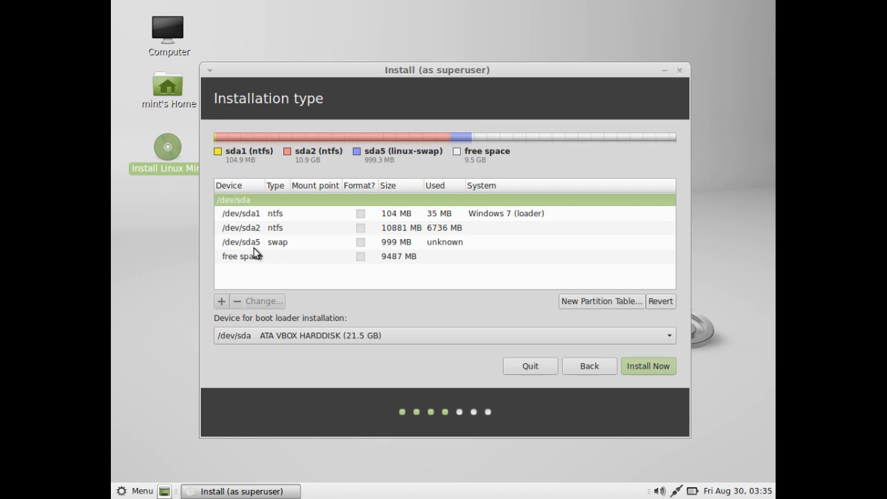
pyautogui.moveTo(444, 250)
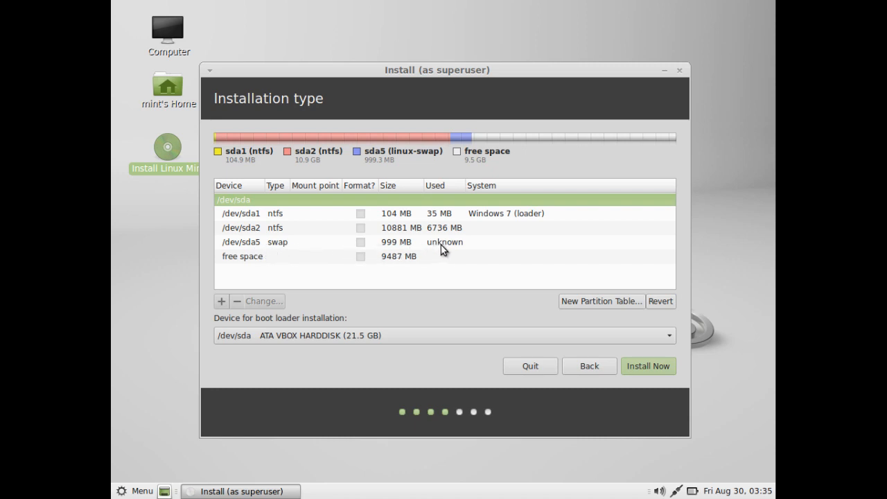
# Create a 9488 MB primary ext4 partition mounted at / in the remaining free space
pyautogui.click(242, 256)
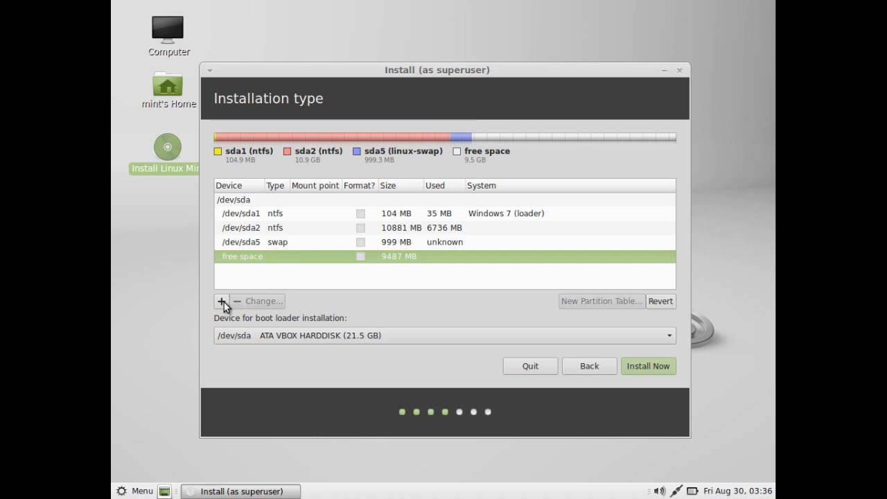
pyautogui.click(221, 301)
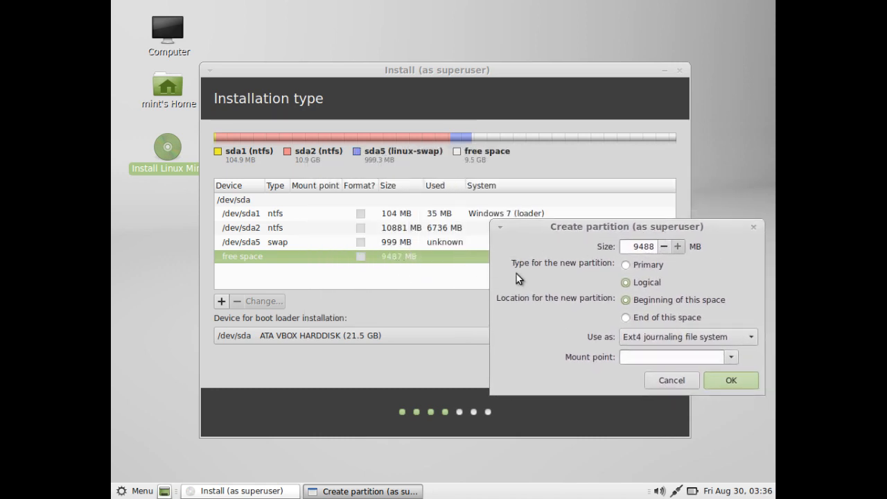
pyautogui.moveTo(626, 227); pyautogui.dragTo(572, 213)
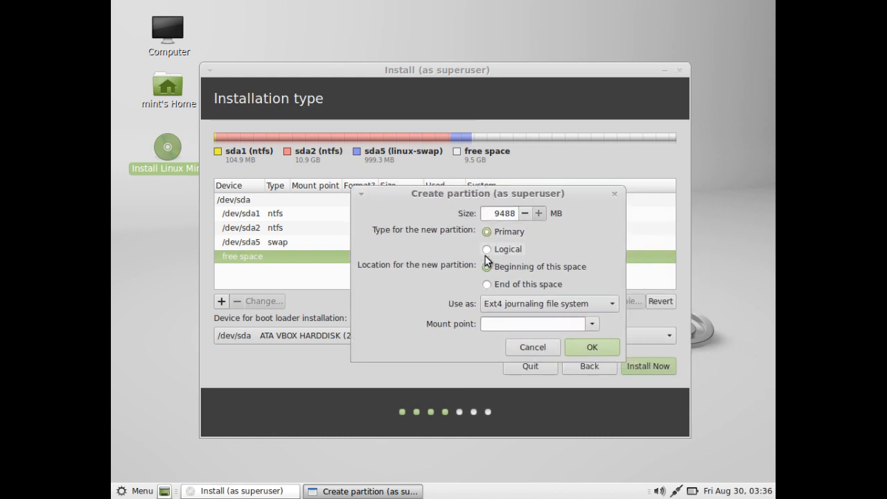
pyautogui.click(487, 266)
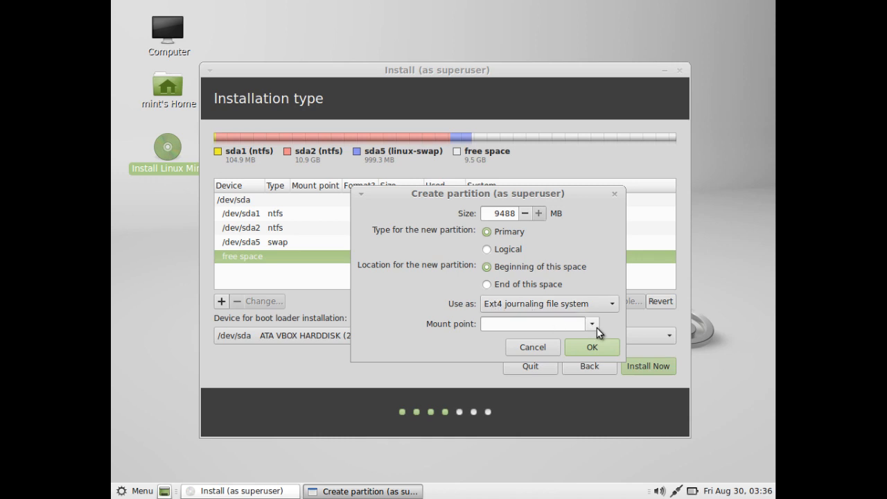
pyautogui.click(591, 323)
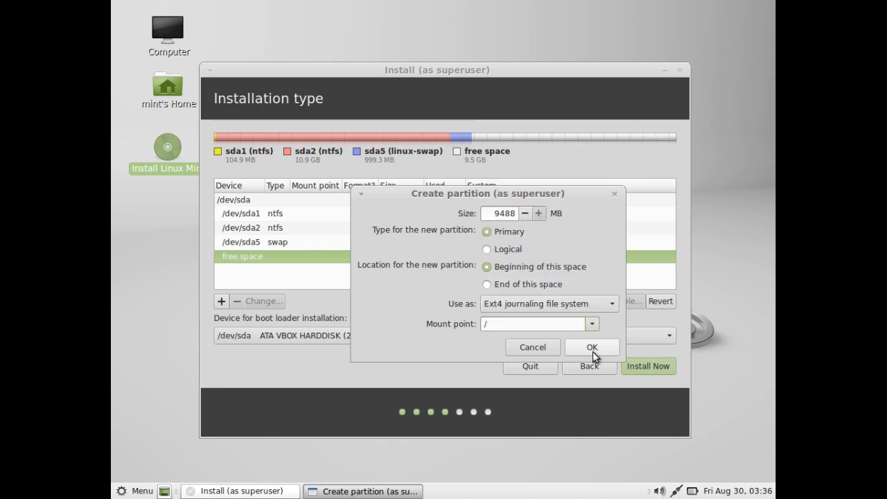
pyautogui.click(591, 347)
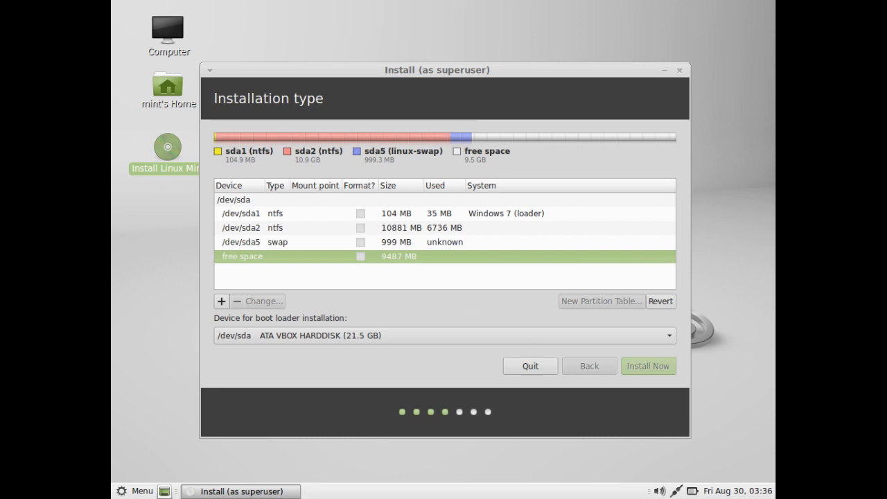
# Accept sda4 as the 9486 MB ext4 root partition and start installing
pyautogui.click(660, 300)
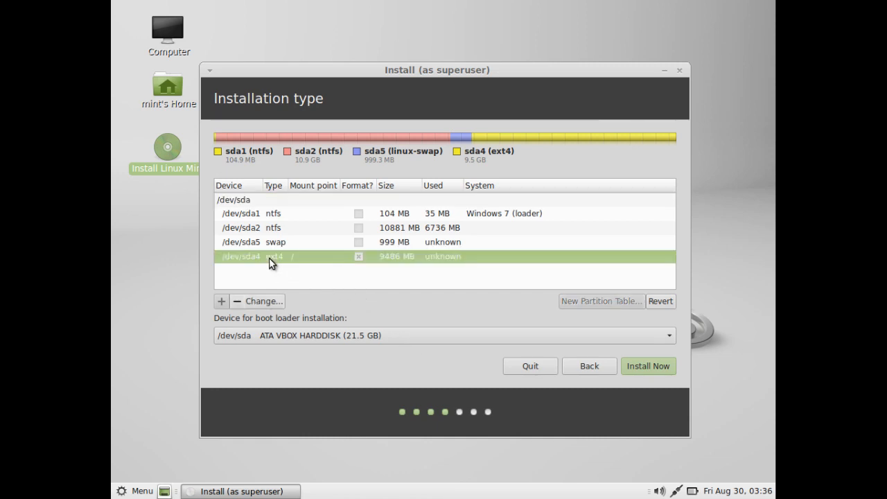
pyautogui.moveTo(381, 265)
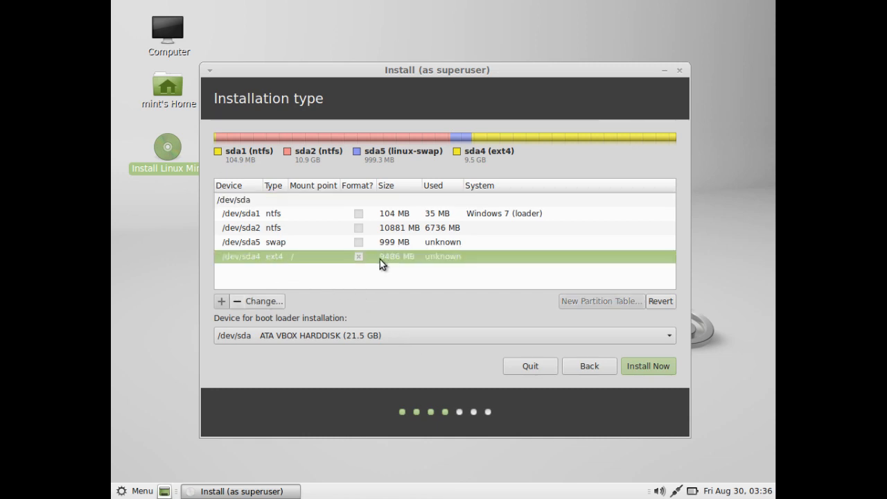
pyautogui.moveTo(648, 365)
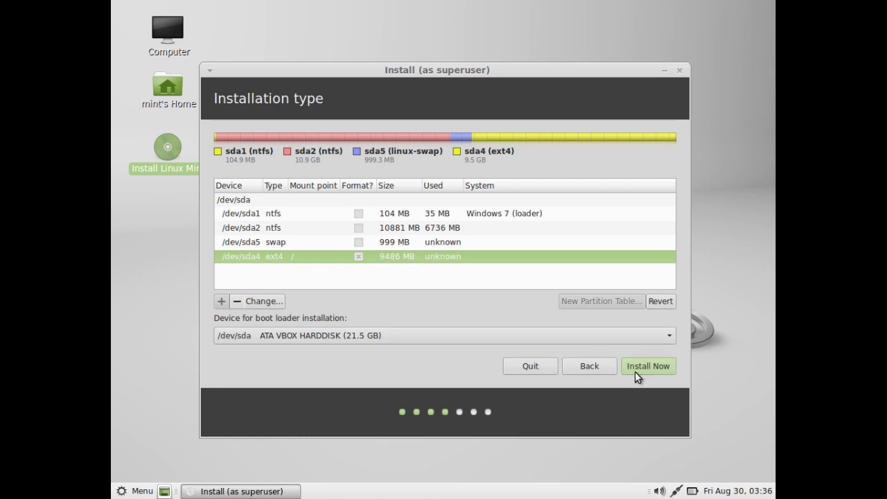
pyautogui.click(647, 365)
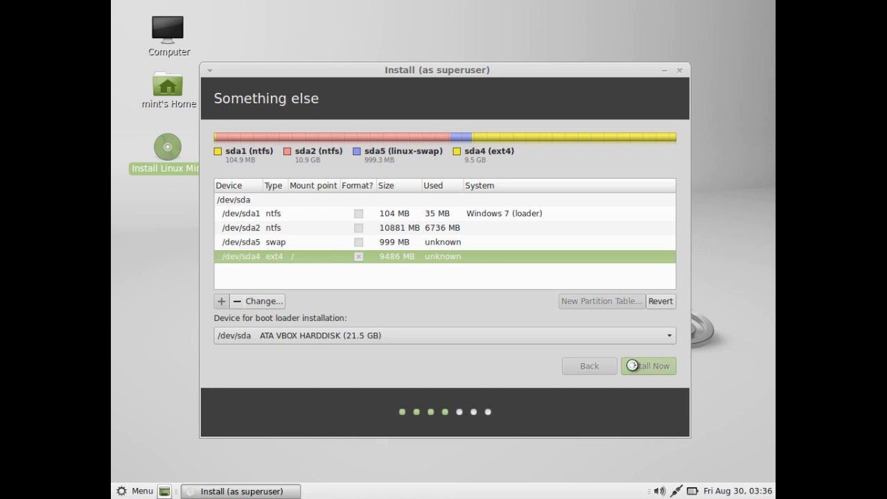
# Confirm the partition changes and set the time zone to New York
pyautogui.click(647, 365)
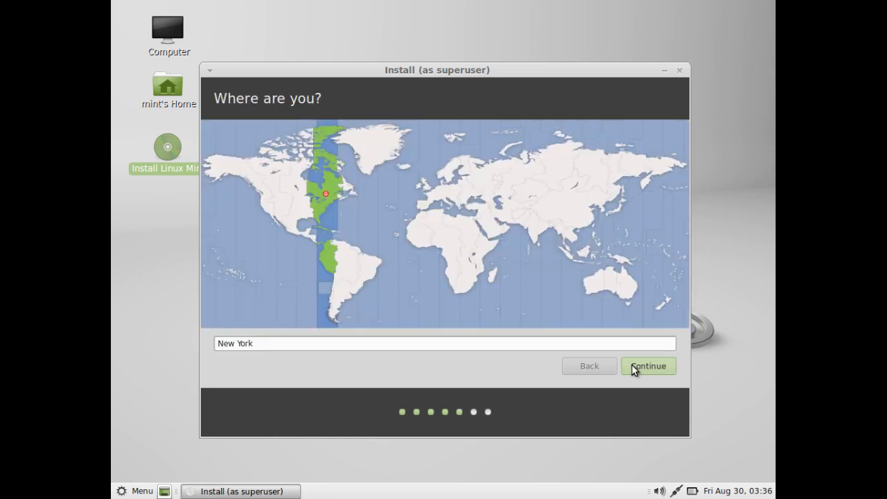
pyautogui.moveTo(345, 227)
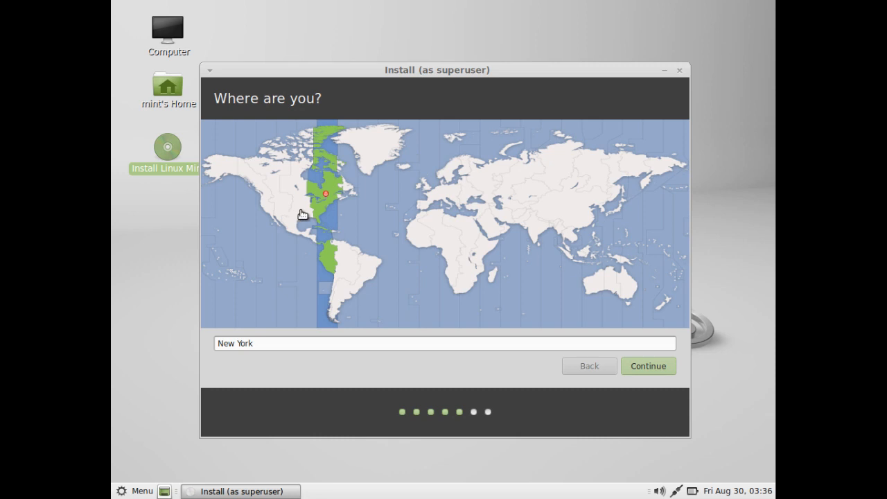
pyautogui.click(279, 209)
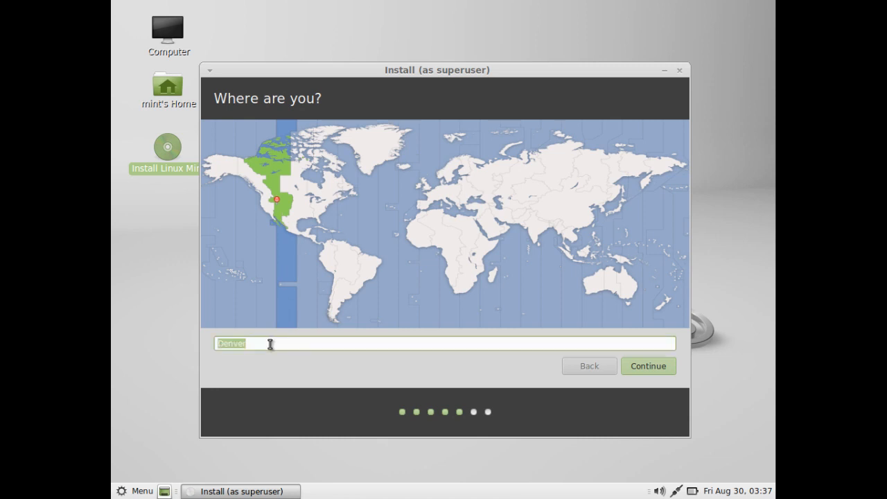
pyautogui.write('N')
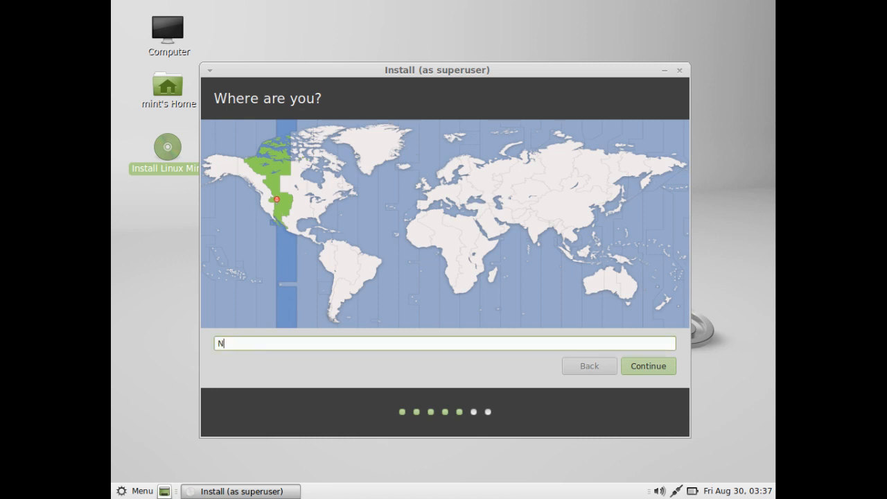
pyautogui.write('ew York)')
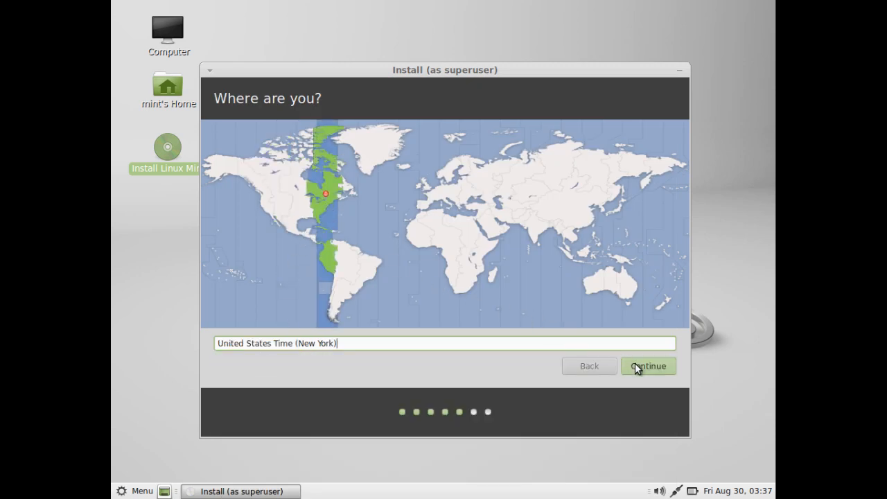
pyautogui.click(647, 365)
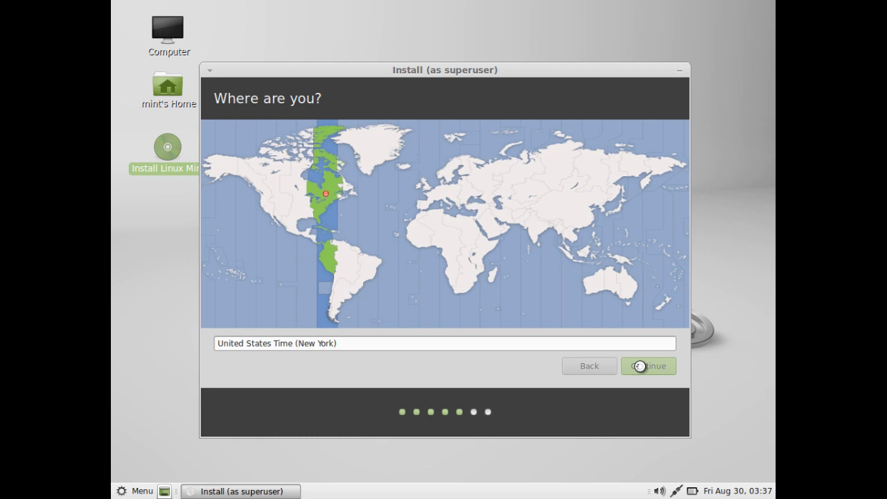
# Accept the English (US) keyboard layout and move on to account details
pyautogui.click(647, 365)
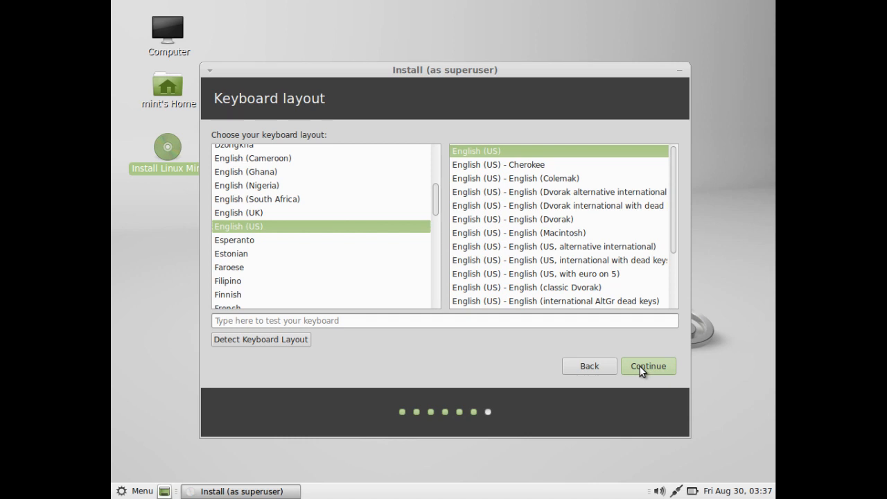
pyautogui.moveTo(456, 196)
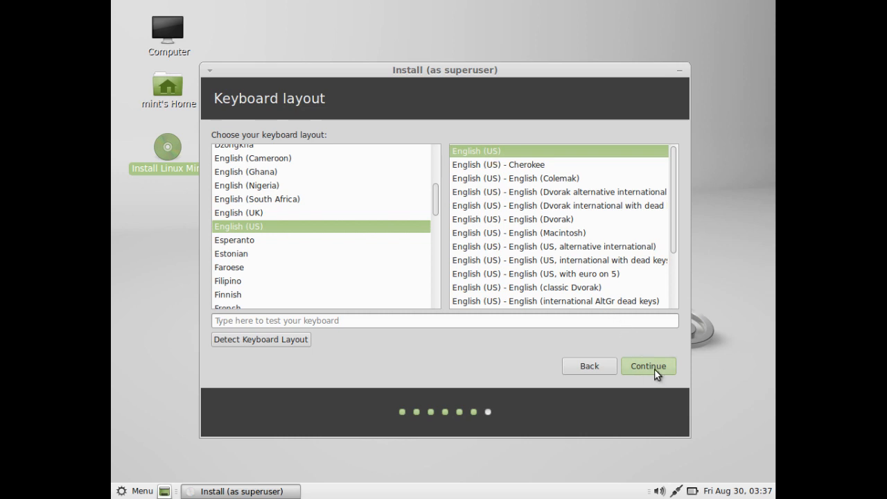
pyautogui.click(648, 365)
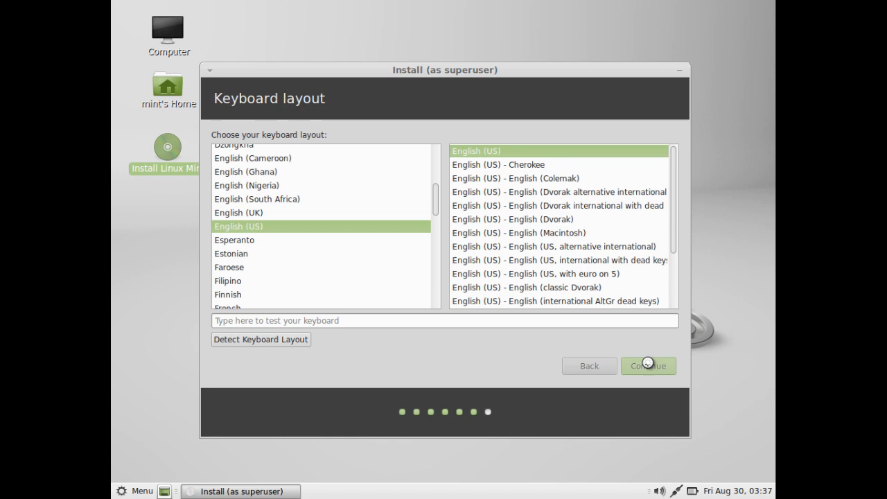
pyautogui.click(647, 365)
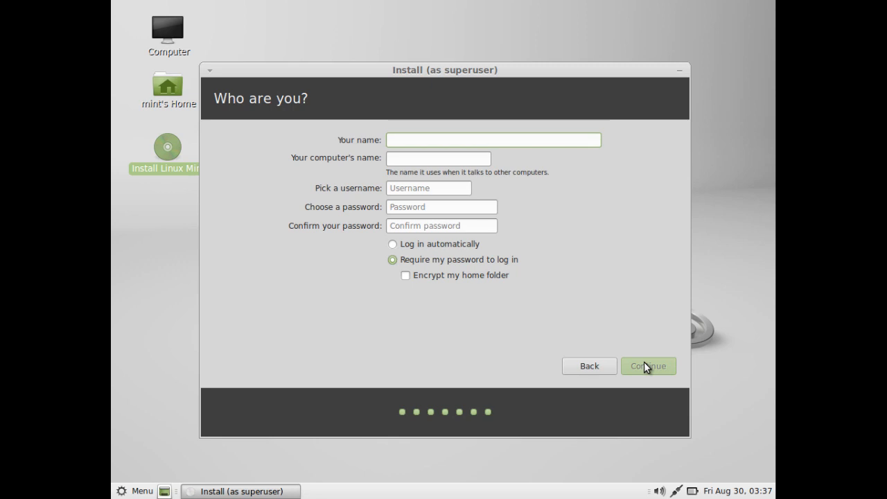
# Enter name 'test' with a confirmed password, keeping password required at login
pyautogui.write('test')
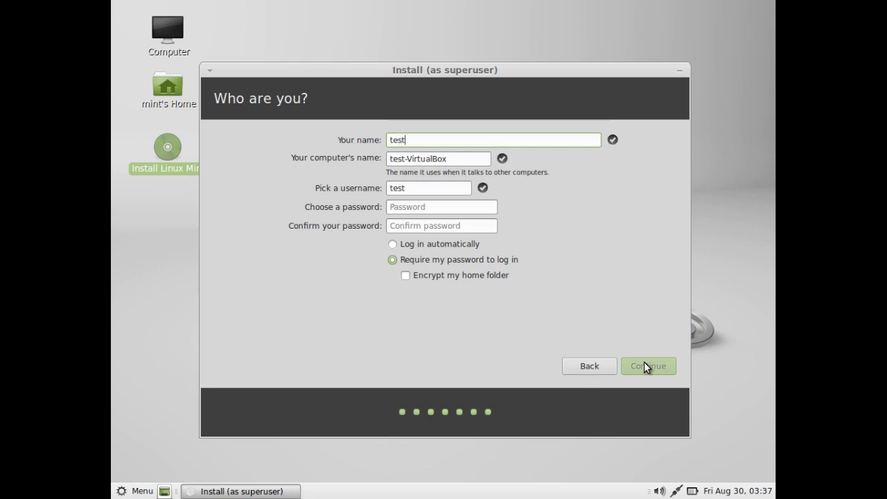
pyautogui.moveTo(380, 165)
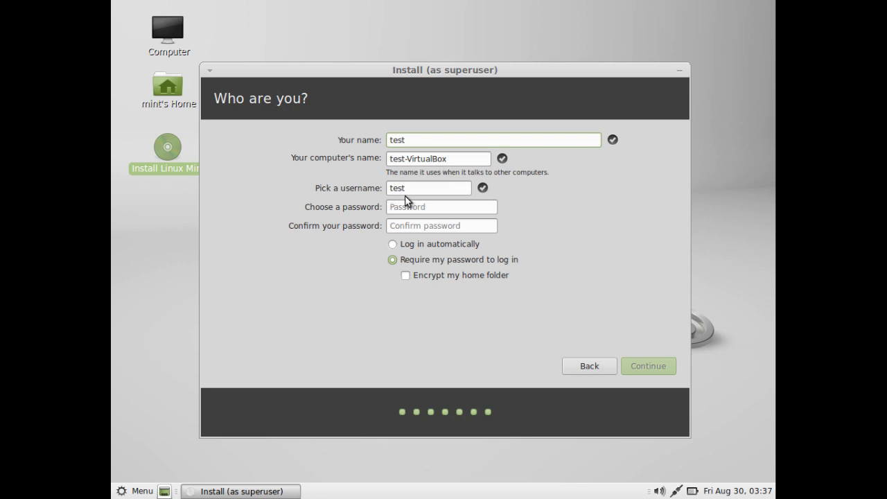
pyautogui.click(441, 207)
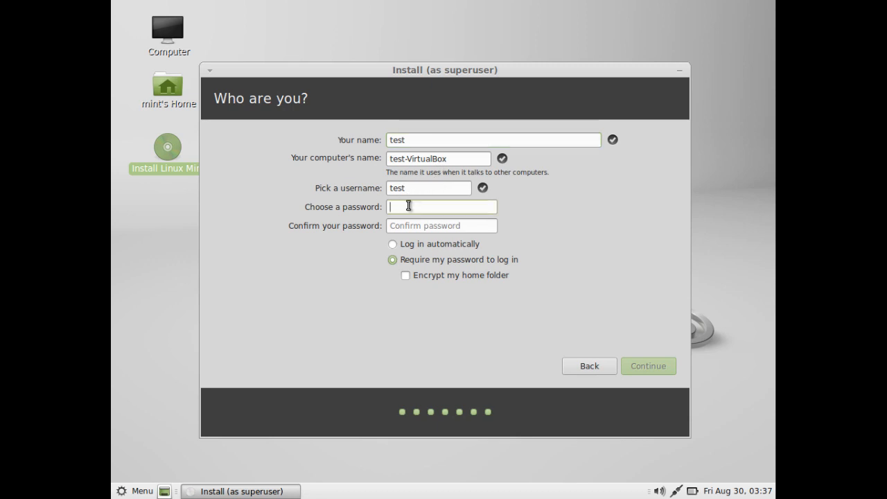
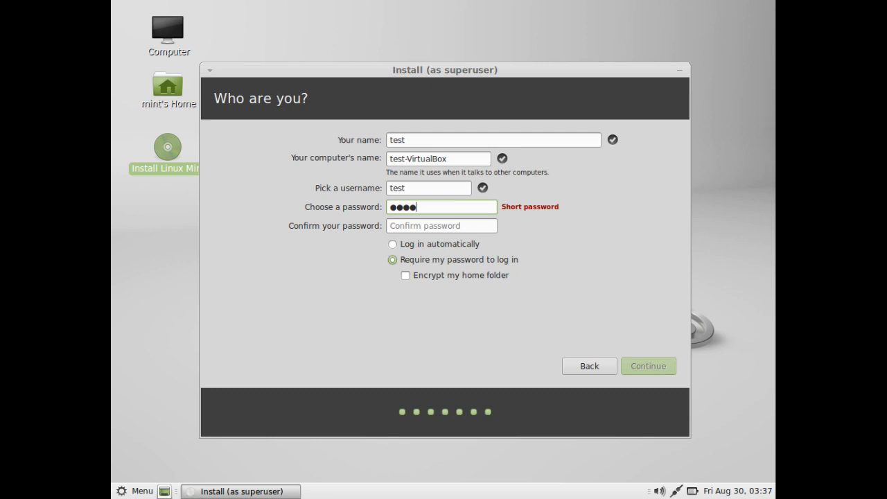
pyautogui.write('•')
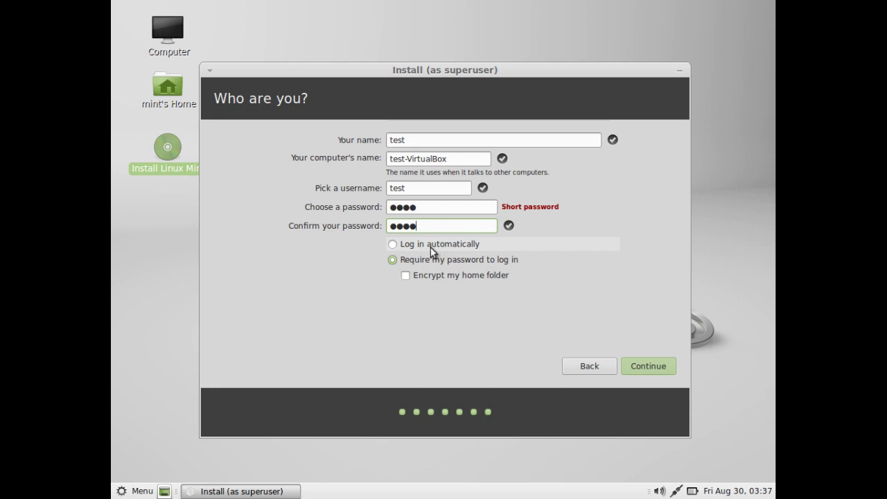
pyautogui.moveTo(448, 282)
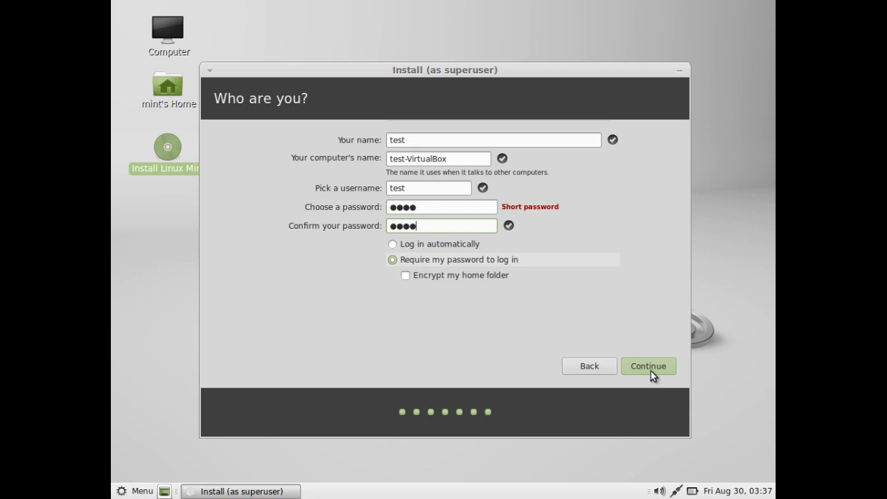
pyautogui.moveTo(636, 305)
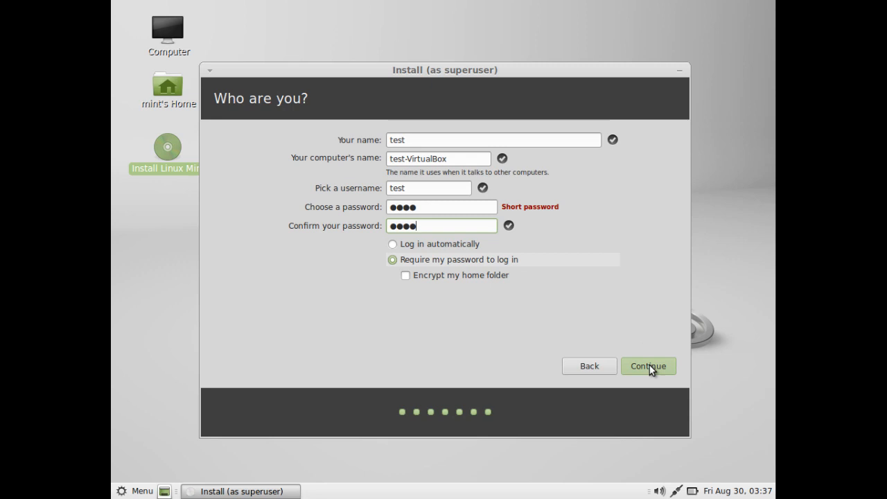
pyautogui.click(647, 365)
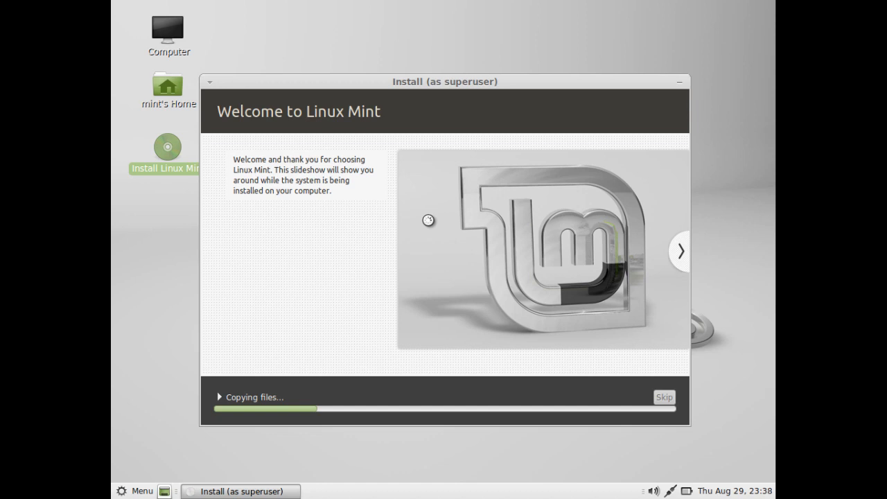
pyautogui.moveTo(667, 248)
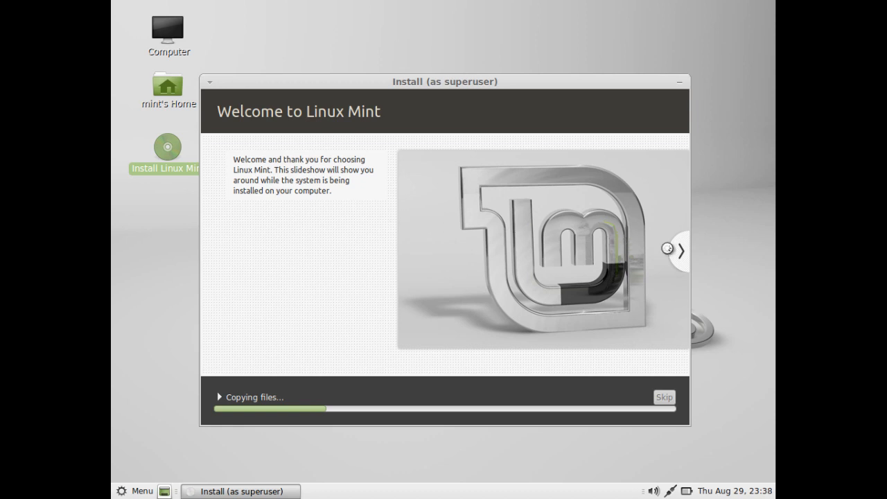
# Advance the installer slideshow three slides to the Find help slide
pyautogui.click(680, 250)
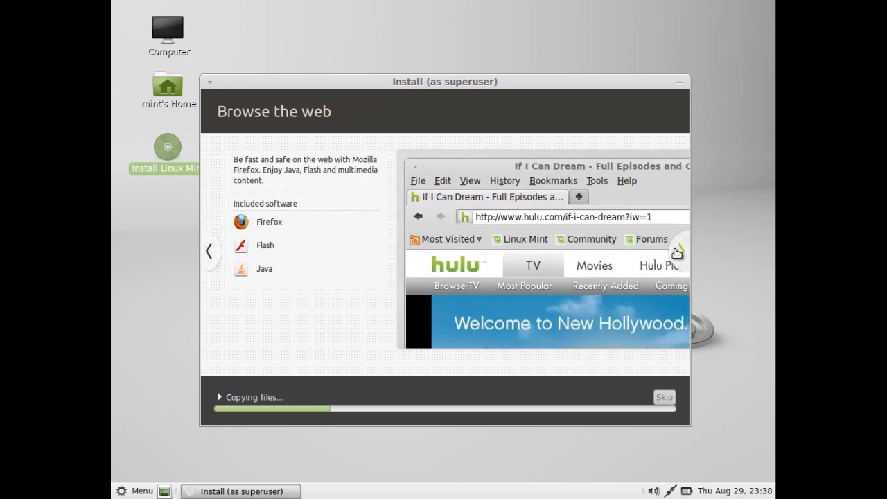
pyautogui.click(677, 251)
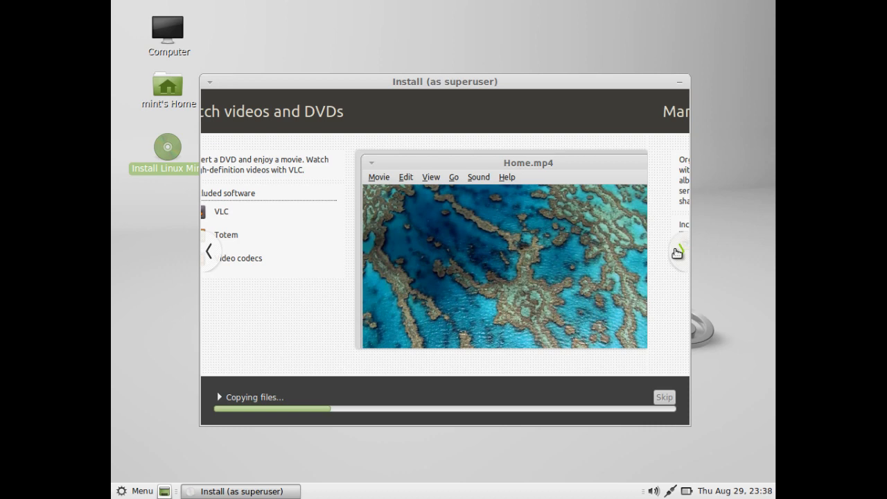
pyautogui.click(677, 251)
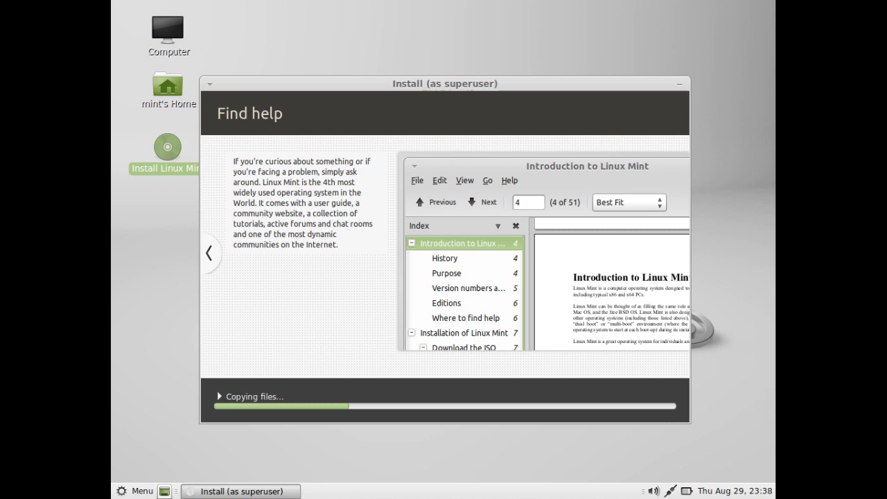
pyautogui.moveTo(317, 340)
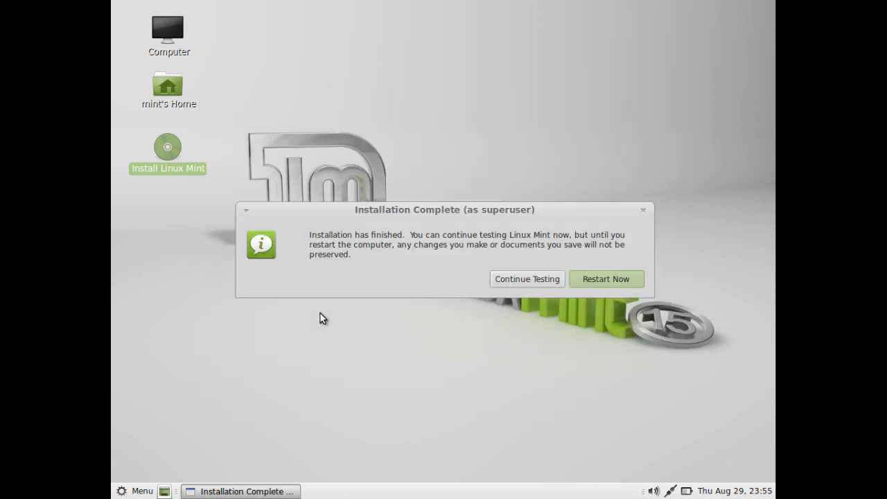
pyautogui.moveTo(366, 270)
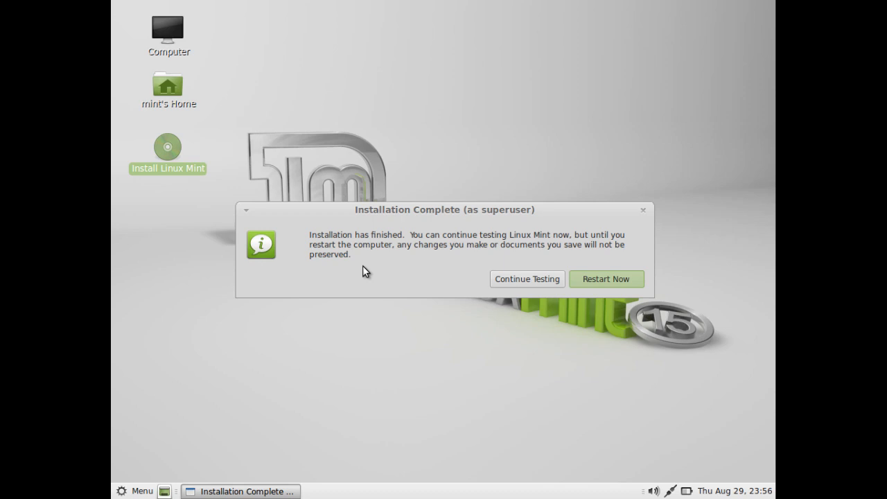
pyautogui.moveTo(463, 246)
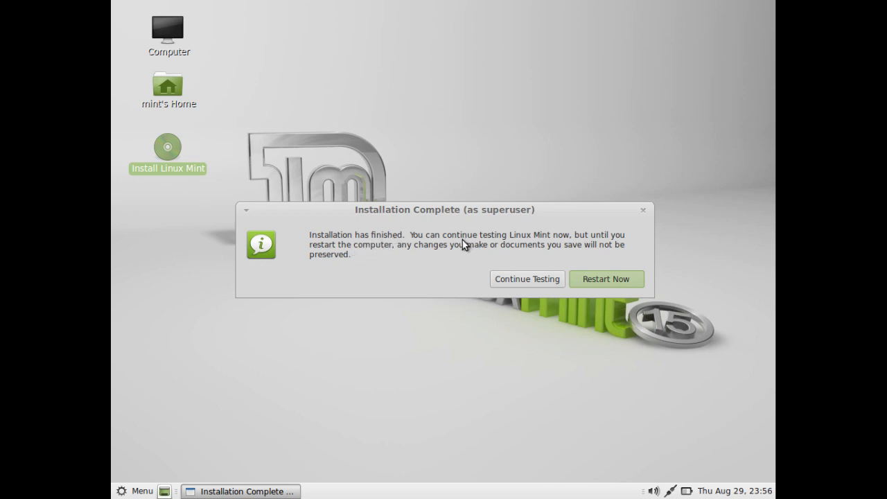
pyautogui.moveTo(470, 260)
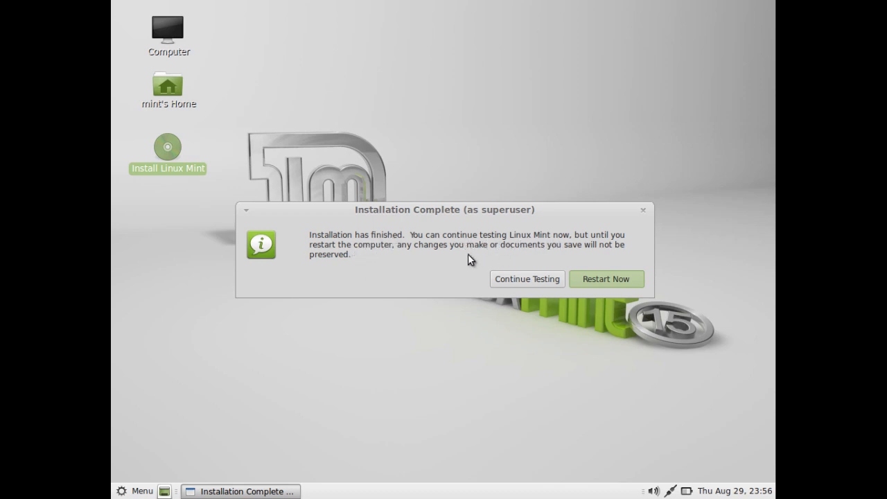
pyautogui.moveTo(439, 265)
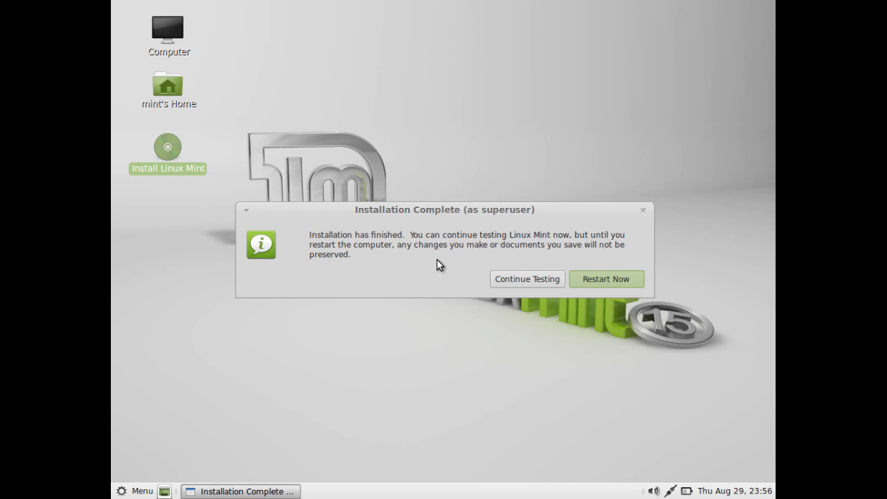
pyautogui.moveTo(465, 270)
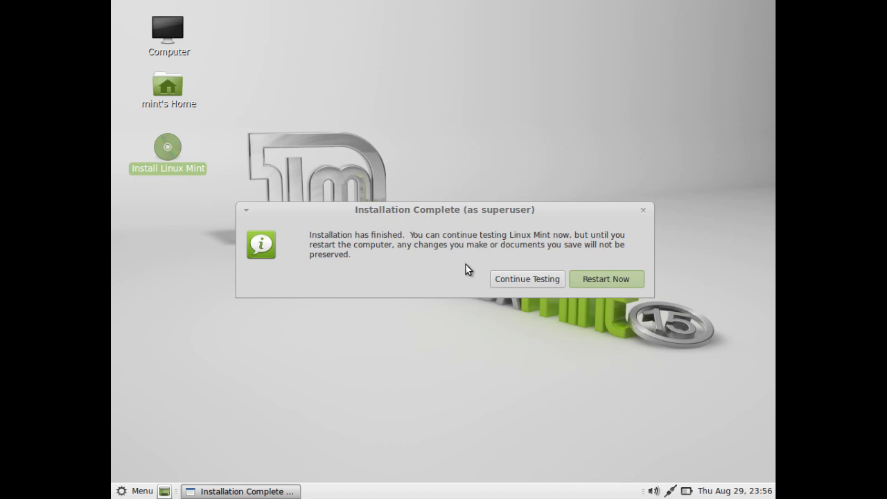
pyautogui.moveTo(600, 279)
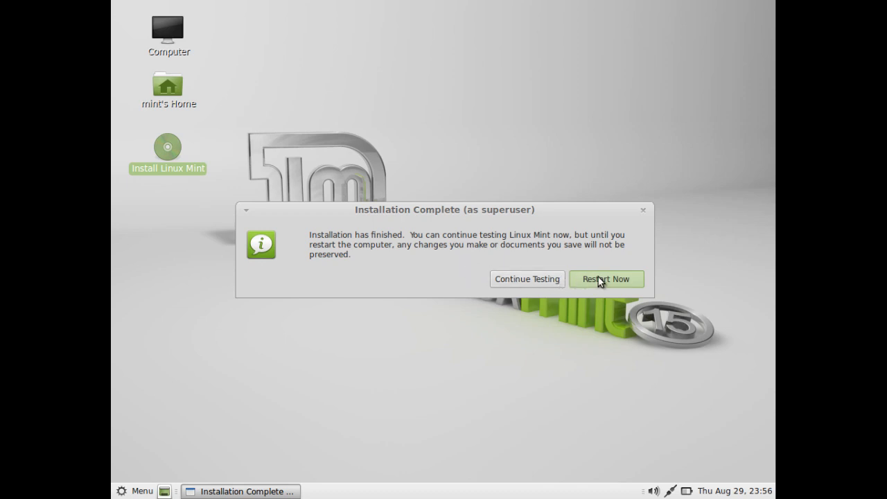
# Restart after installation into the GRUB menu listing Linux Mint 15 and Windows 7
pyautogui.click(606, 279)
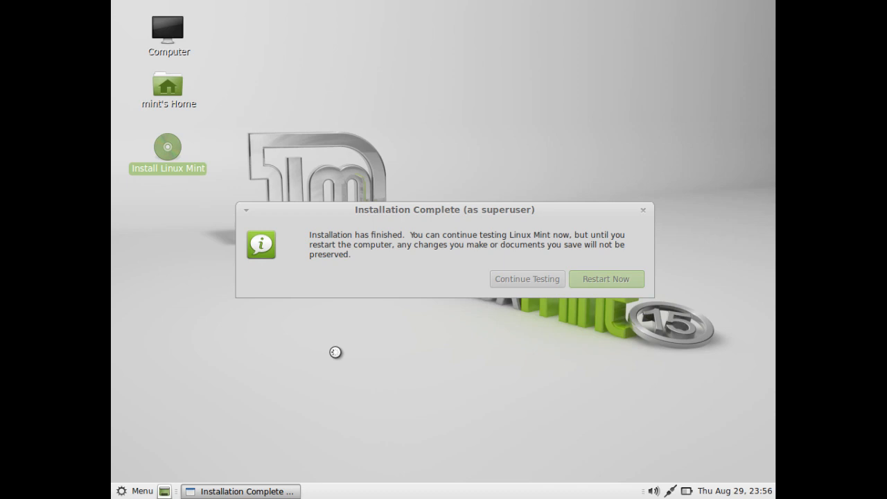
pyautogui.click(605, 278)
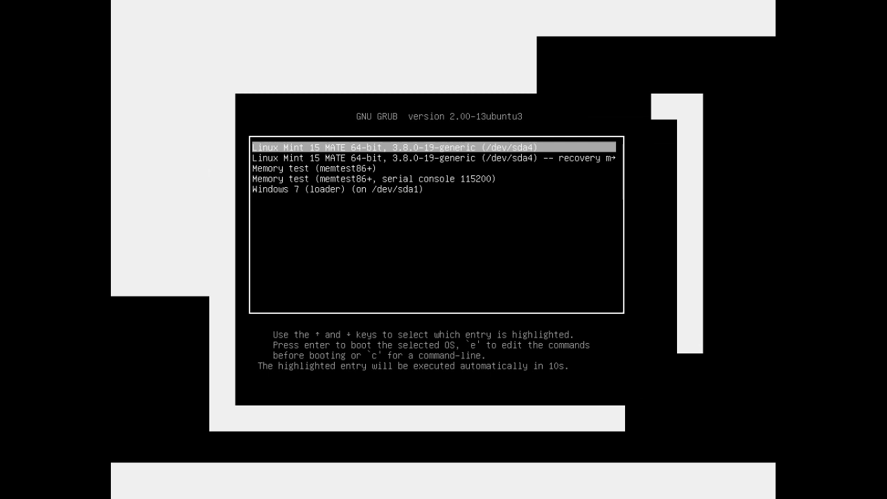
# Select 'Windows 7 (loader) (on /dev/sda1)' in GRUB and boot it
pyautogui.press('Down')
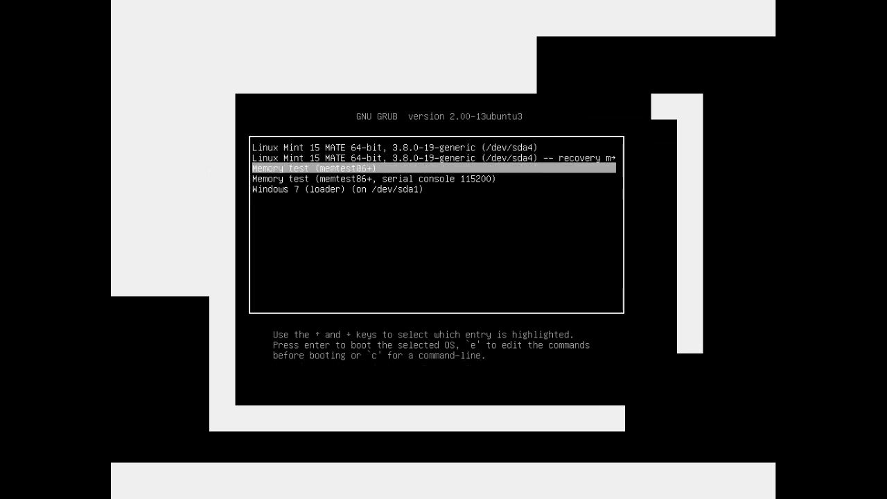
pyautogui.press('Up')
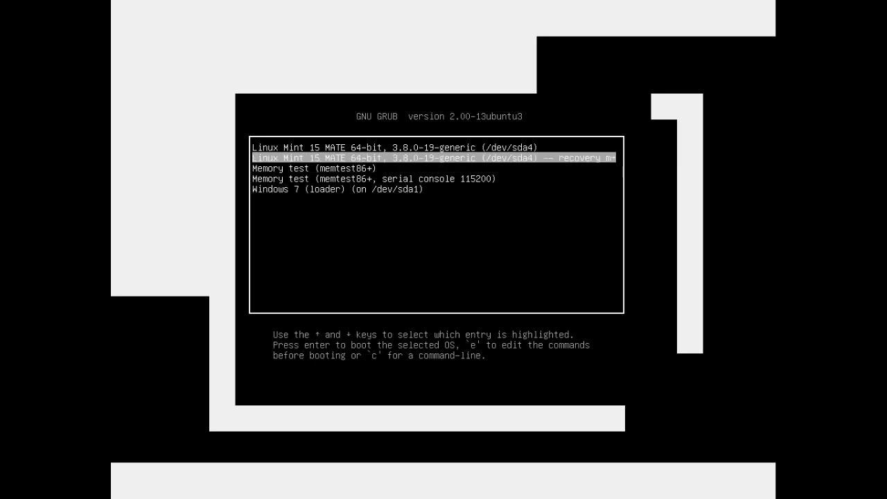
pyautogui.press('Down')
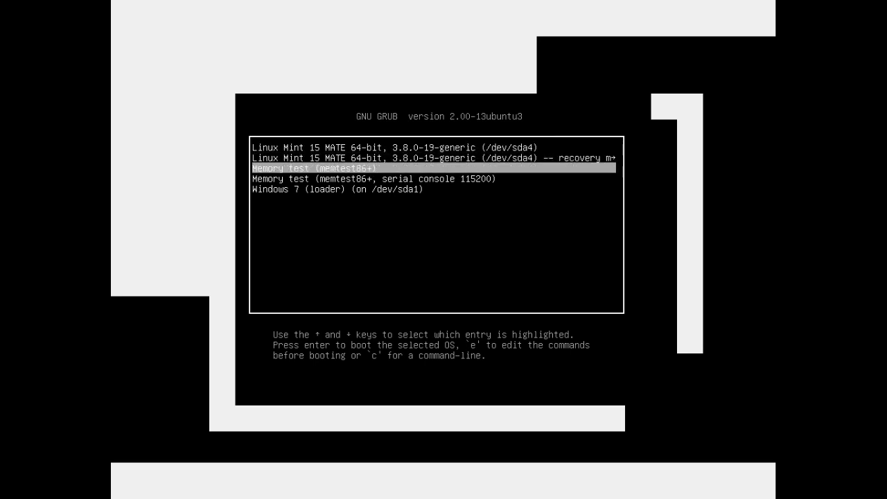
pyautogui.press('Down')
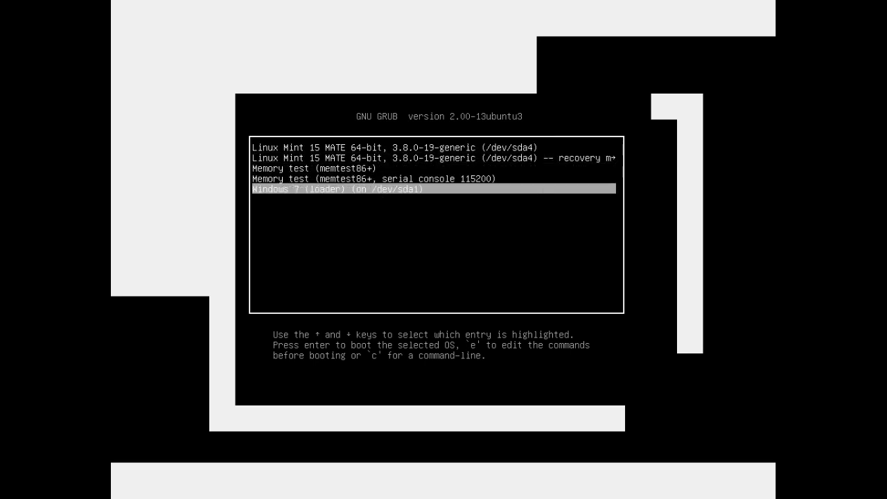
pyautogui.press('Up')
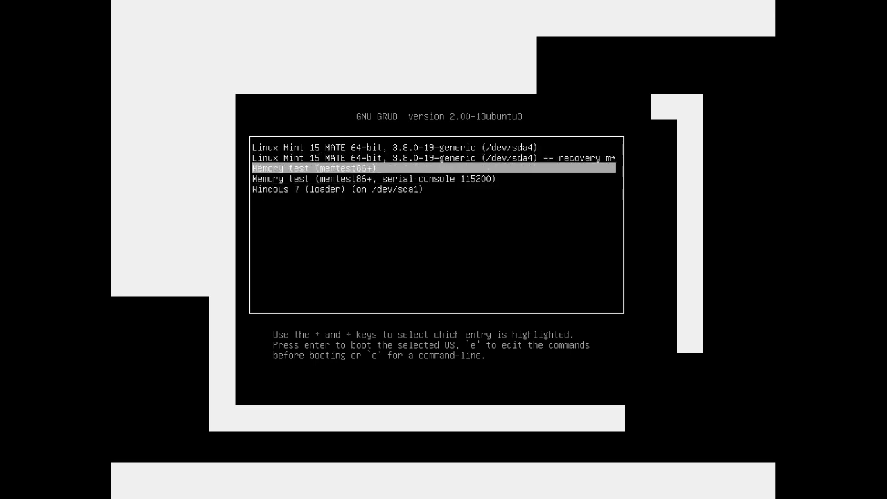
pyautogui.press('Return')
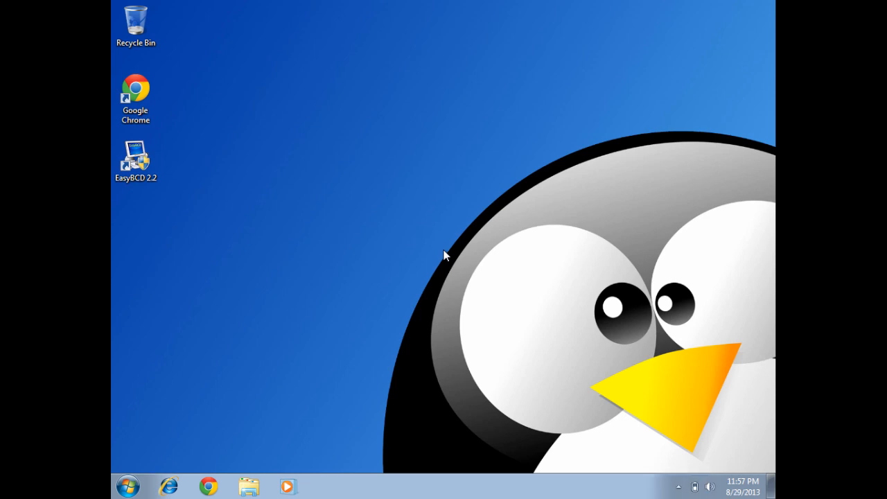
pyautogui.moveTo(165, 463)
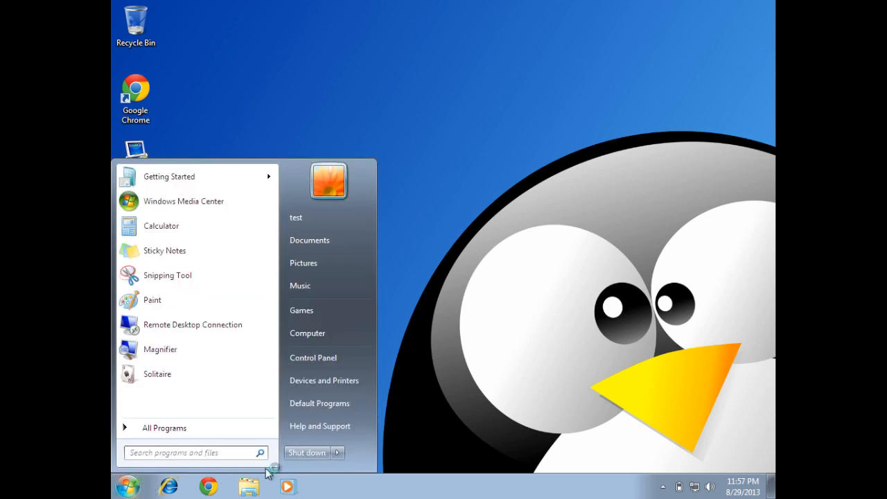
# Restart Windows 7 from the Start menu to return to the GRUB boot menu
pyautogui.click(338, 452)
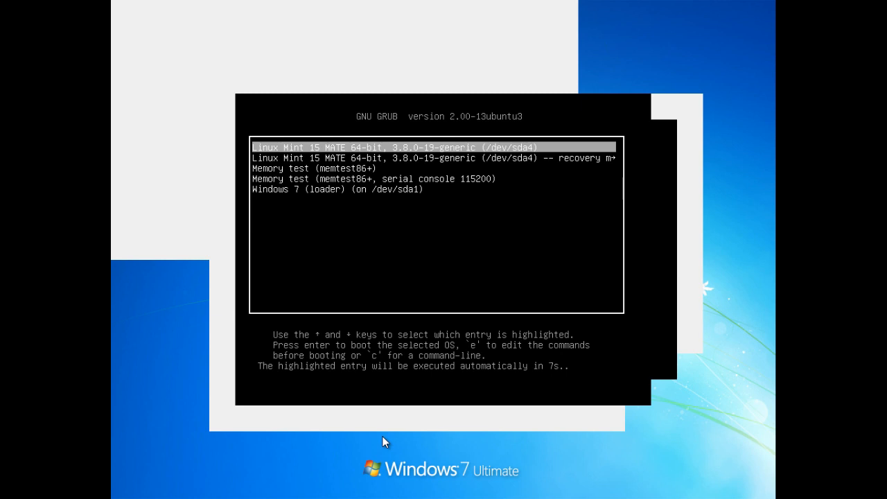
# Boot the highlighted Linux Mint 15 MATE 64-bit GRUB entry
pyautogui.press('Return')
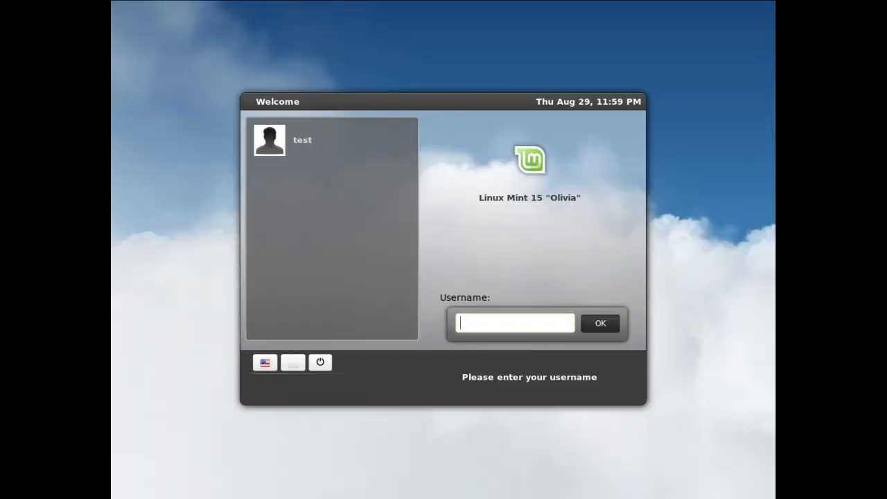
pyautogui.moveTo(172, 156)
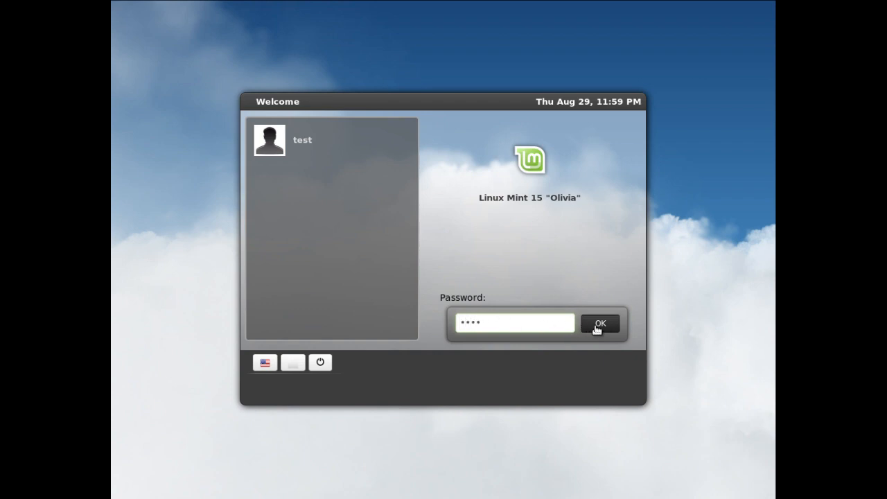
# Submit the password for user 'test' to log into Linux Mint
pyautogui.click(599, 323)
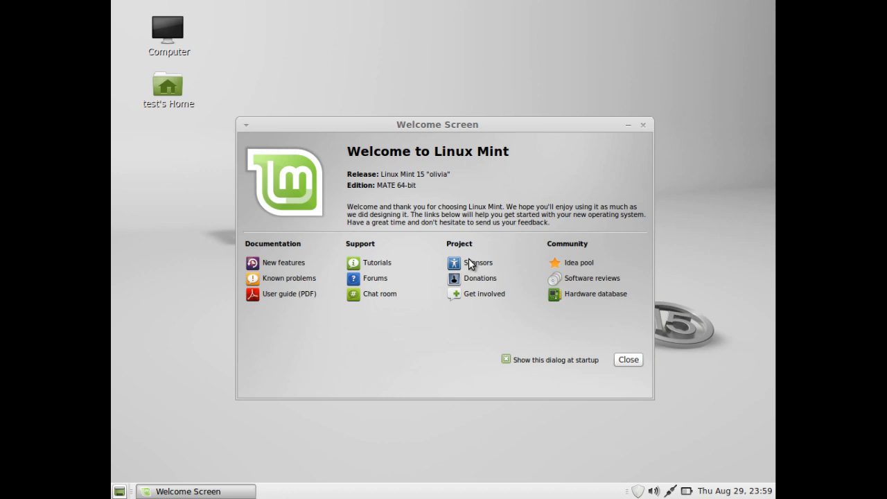
pyautogui.moveTo(530, 248)
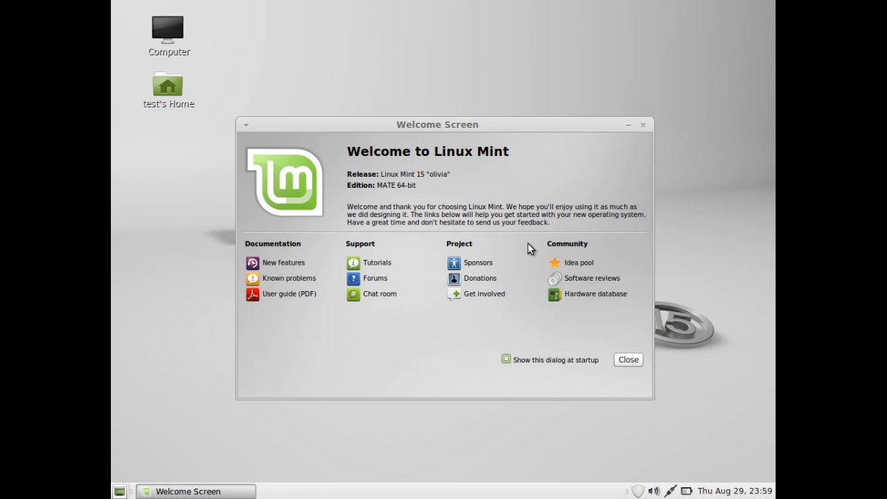
pyautogui.moveTo(525, 291)
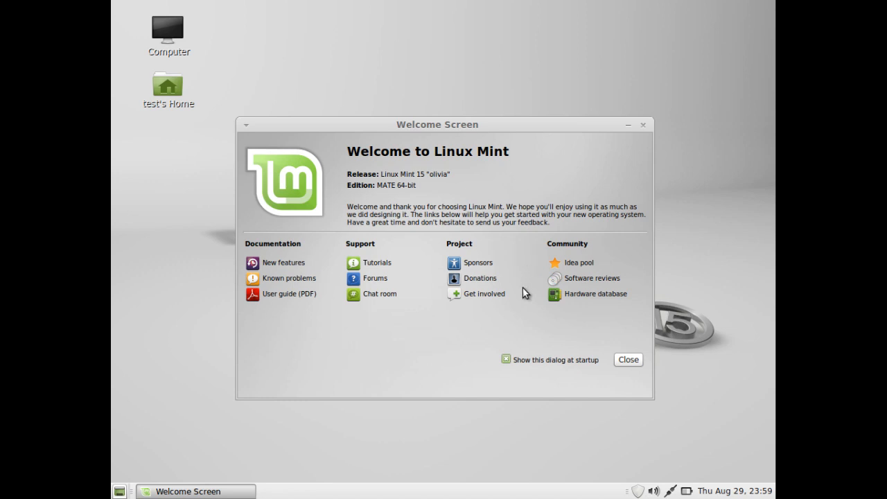
# Close the Welcome Screen and open the MATE main menu from the bottom panel
pyautogui.click(626, 359)
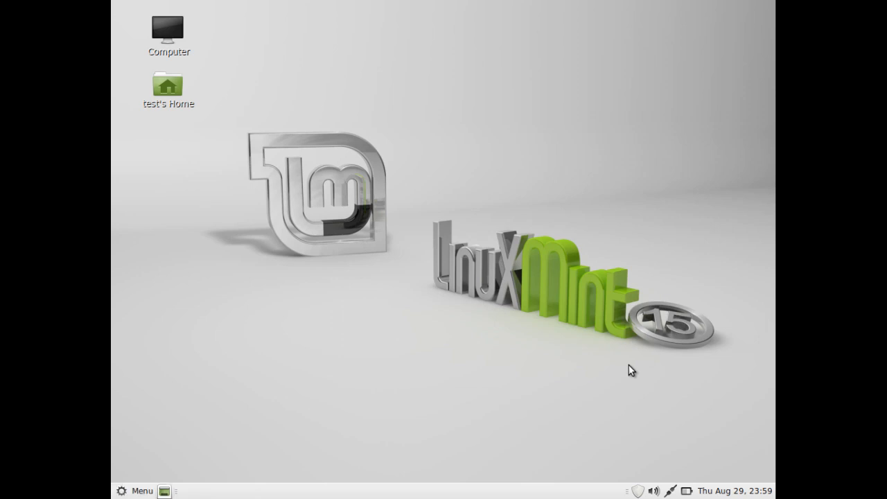
pyautogui.moveTo(173, 478)
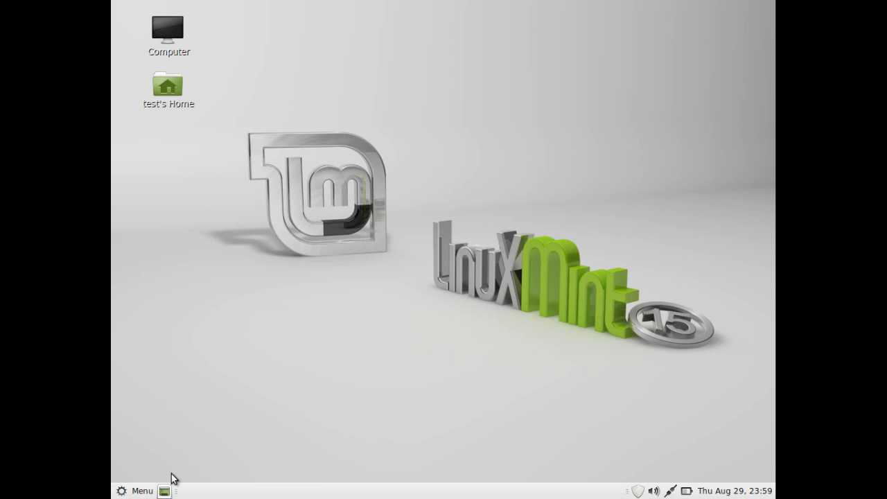
pyautogui.moveTo(142, 490)
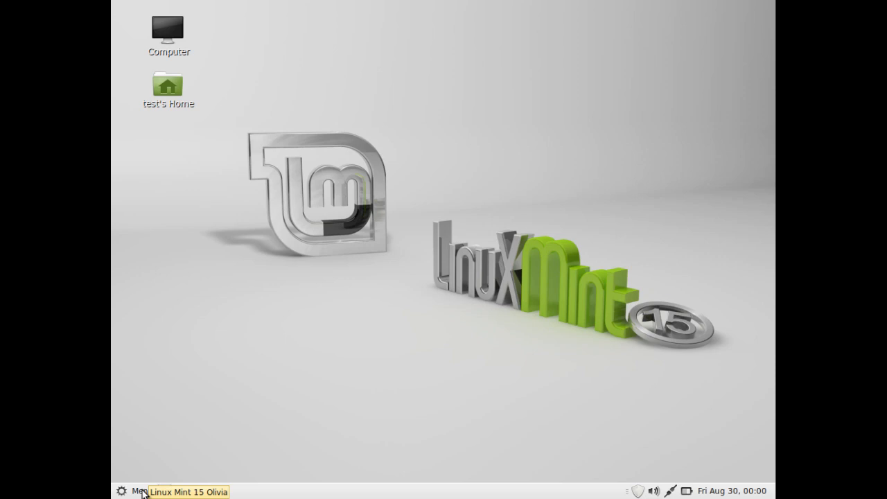
pyautogui.moveTo(142, 492)
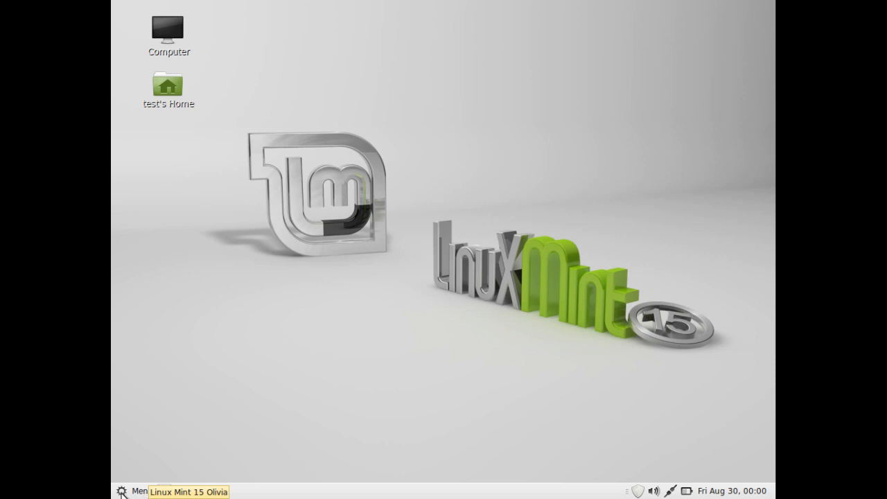
pyautogui.click(132, 491)
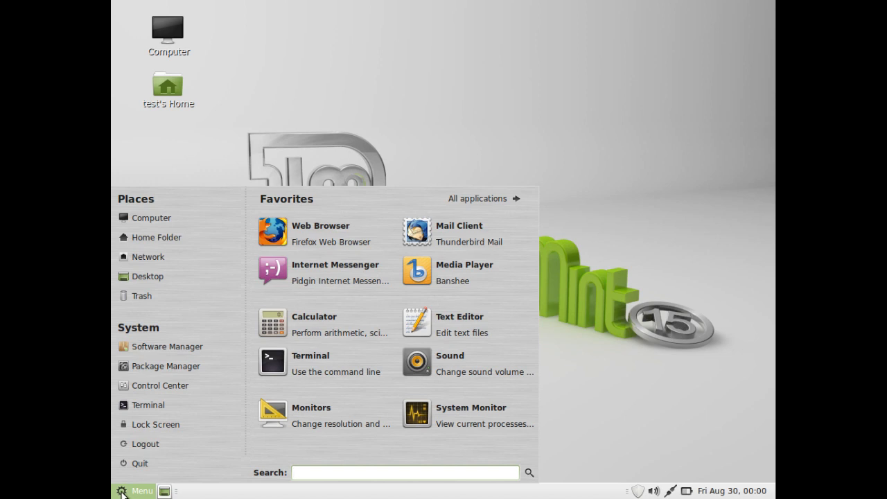
pyautogui.moveTo(151, 218)
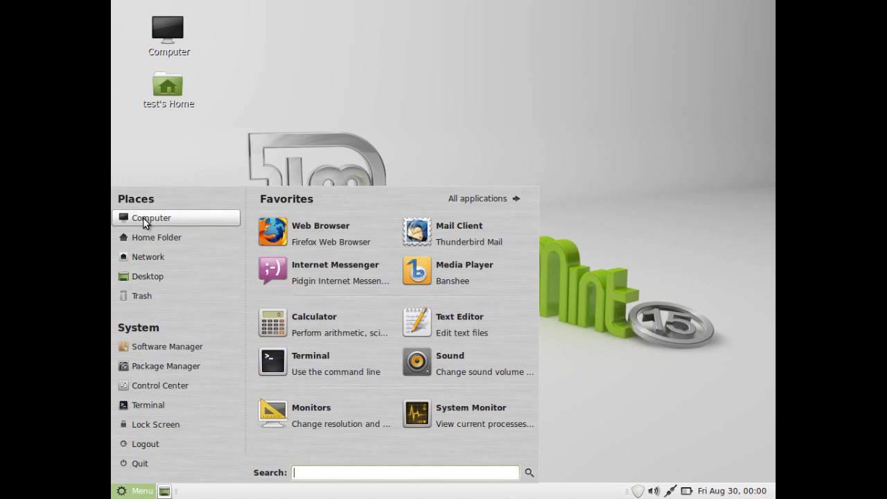
# Mount the 11 GB VBOX HARDDISK volume in Caja, browse File System, then close
pyautogui.click(145, 223)
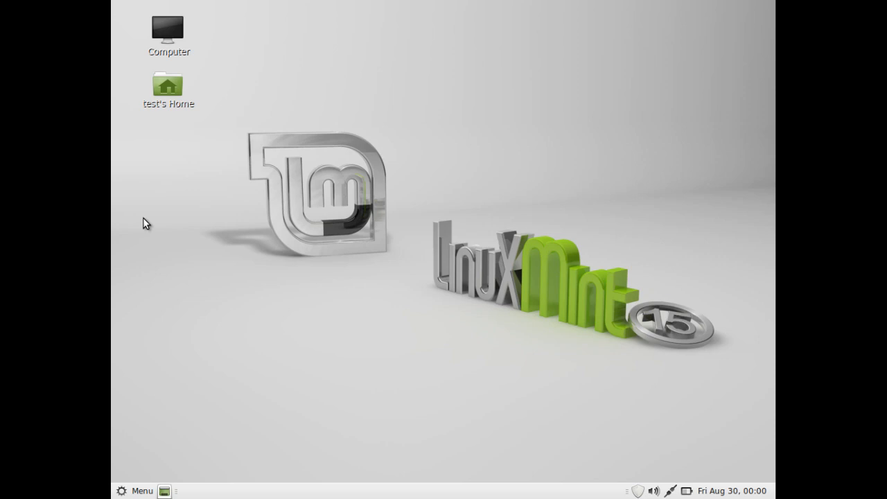
pyautogui.doubleClick(168, 29)
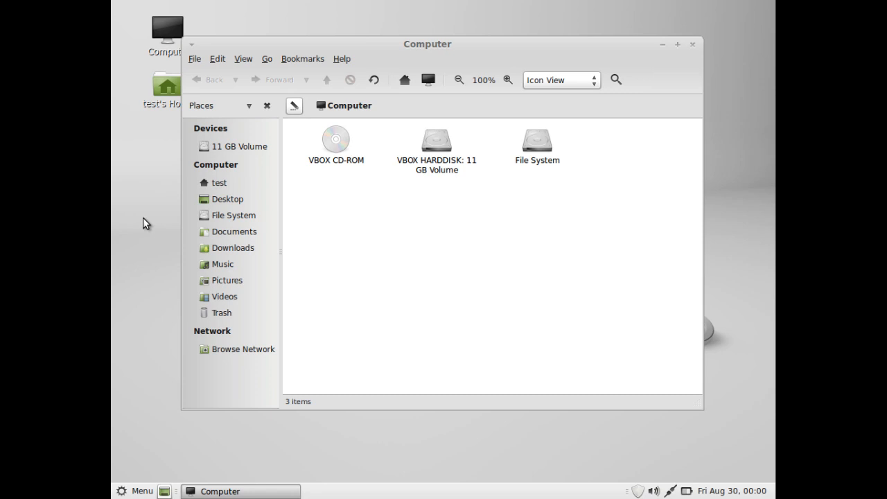
pyautogui.moveTo(403, 193)
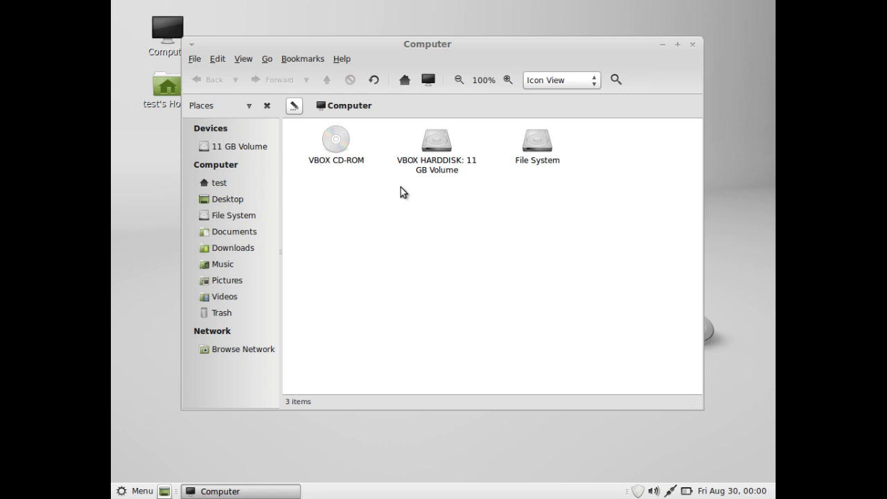
pyautogui.click(436, 142)
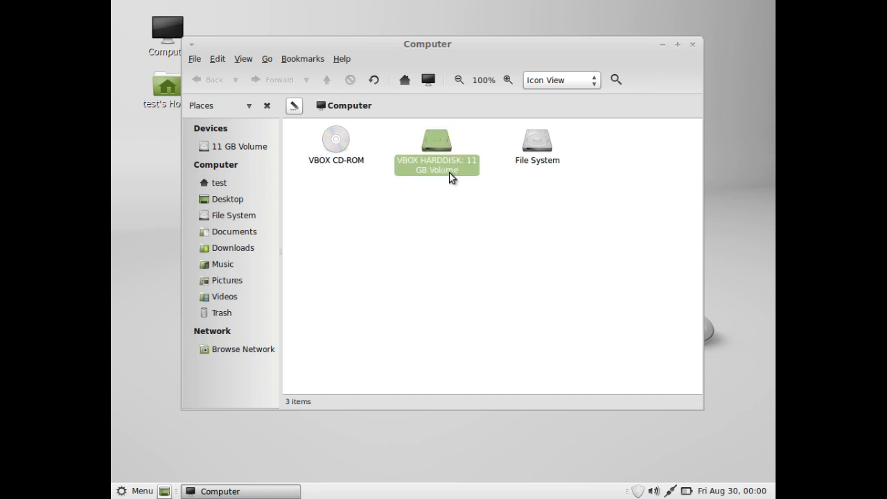
pyautogui.doubleClick(436, 142)
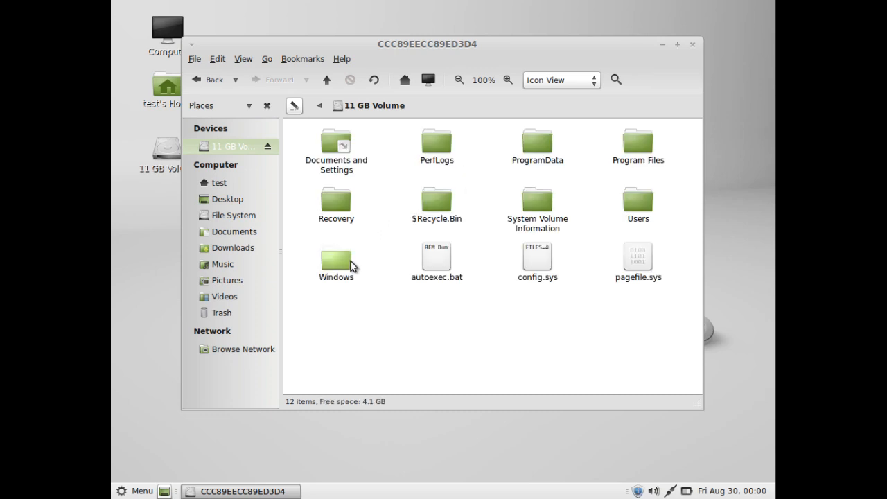
pyautogui.click(336, 260)
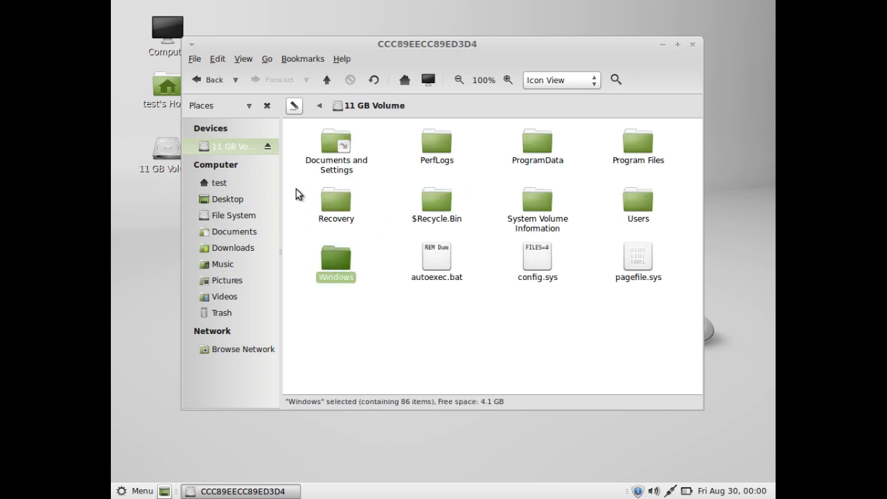
pyautogui.click(208, 80)
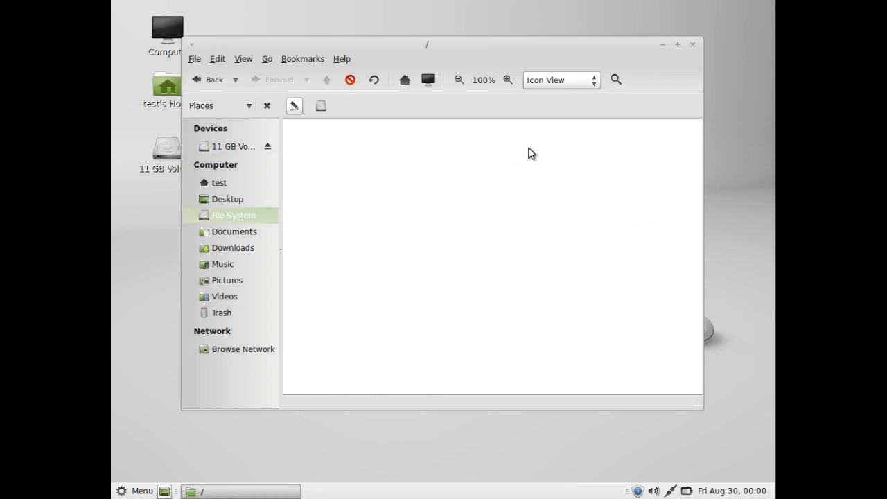
pyautogui.click(233, 215)
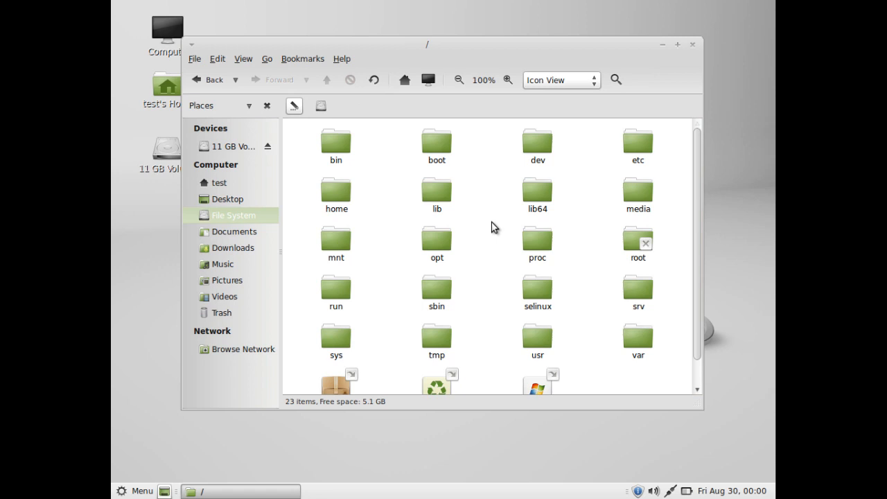
pyautogui.moveTo(655, 89)
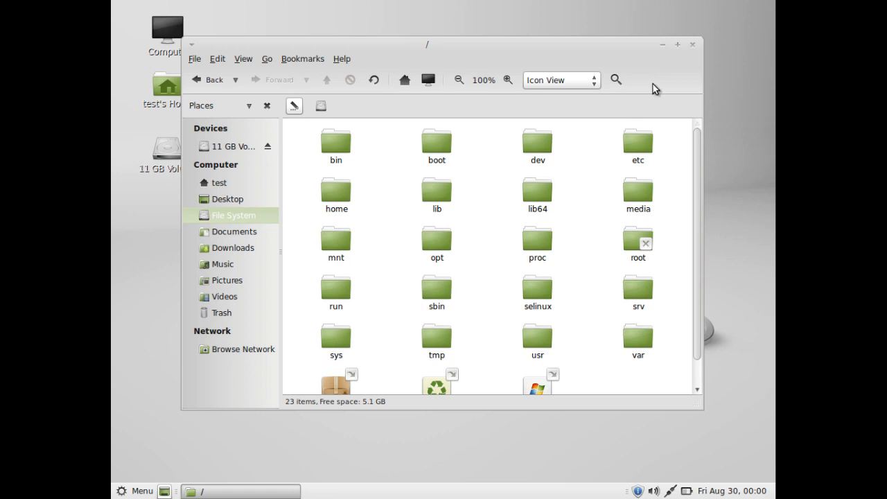
pyautogui.click(691, 44)
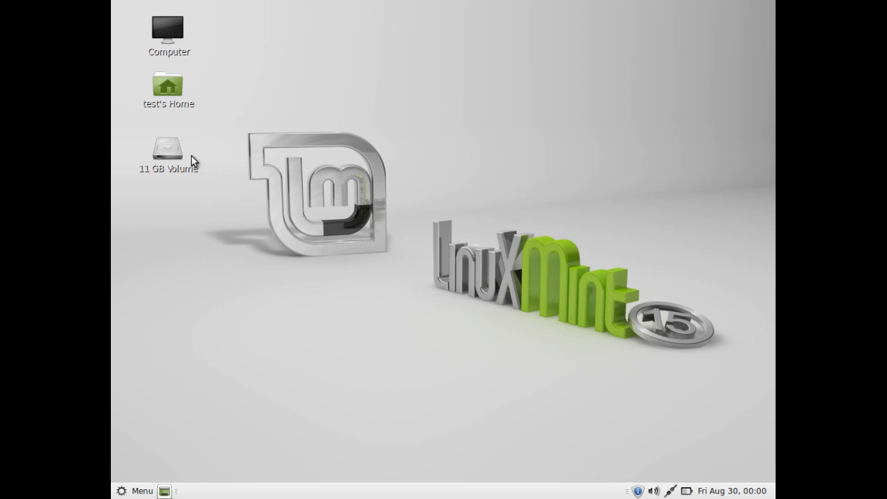
# Open the 11 GB Volume from its desktop icon, then close its window
pyautogui.click(167, 149)
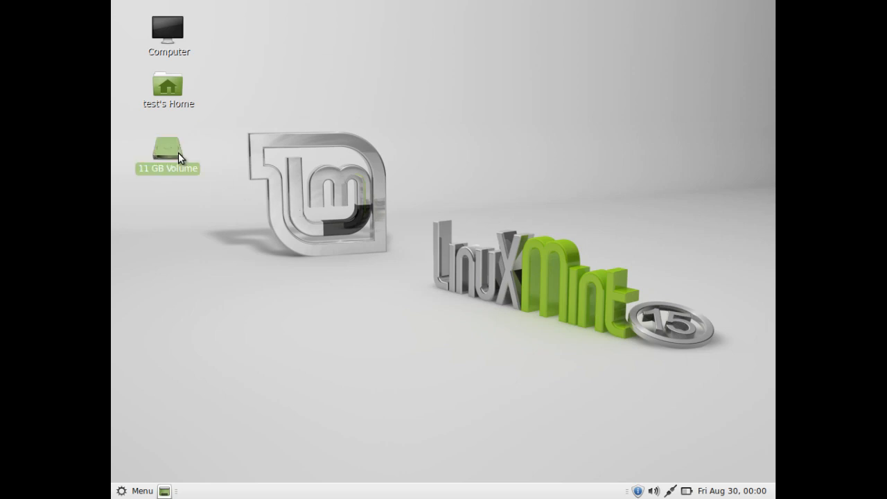
pyautogui.doubleClick(167, 150)
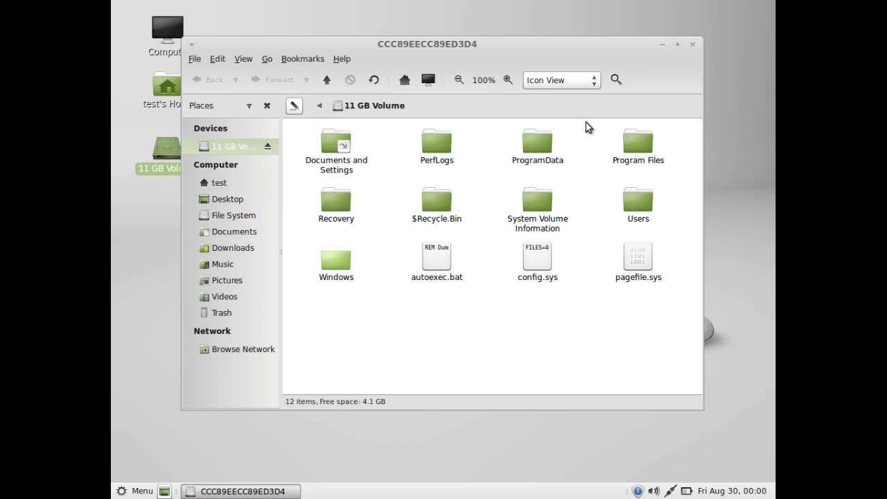
pyautogui.click(692, 44)
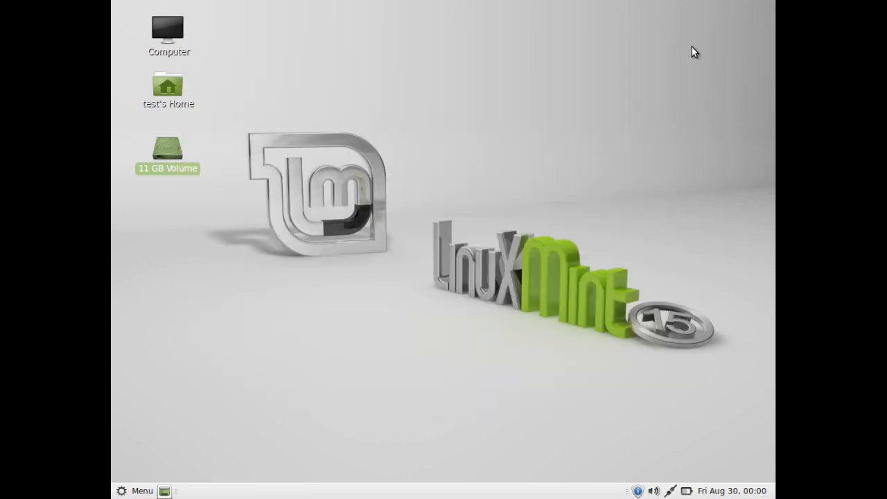
pyautogui.click(535, 137)
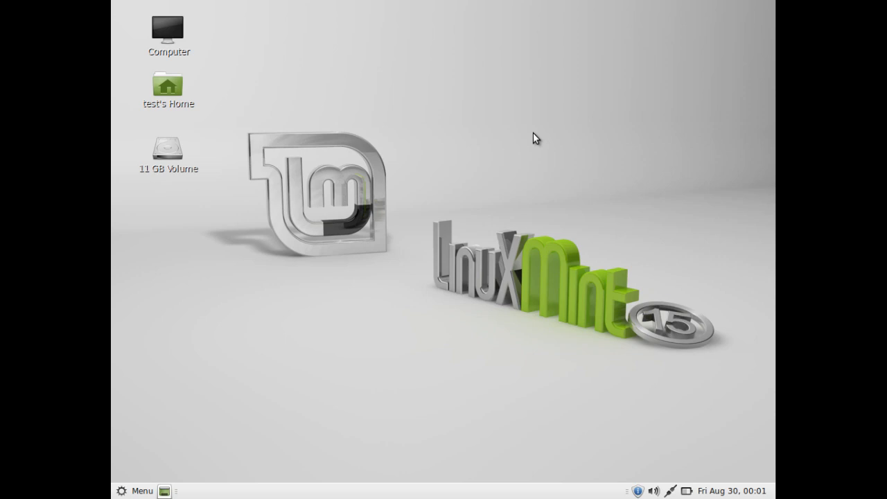
pyautogui.moveTo(449, 354)
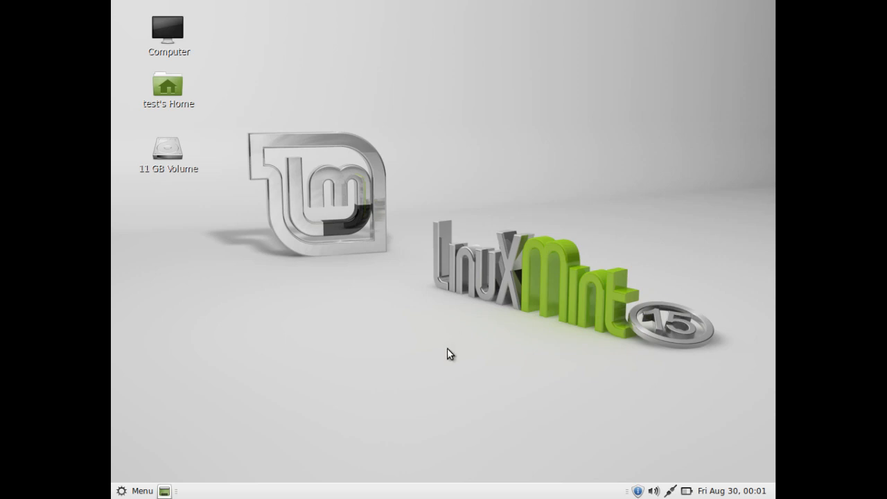